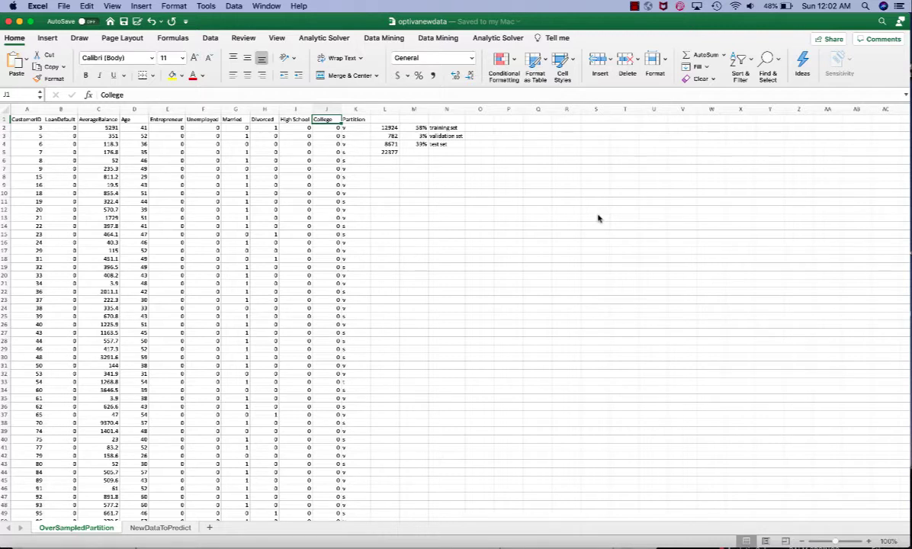
- Review the OverSampledPartition loan columns and bring up the Data Mining Classify method list
click(28, 129)
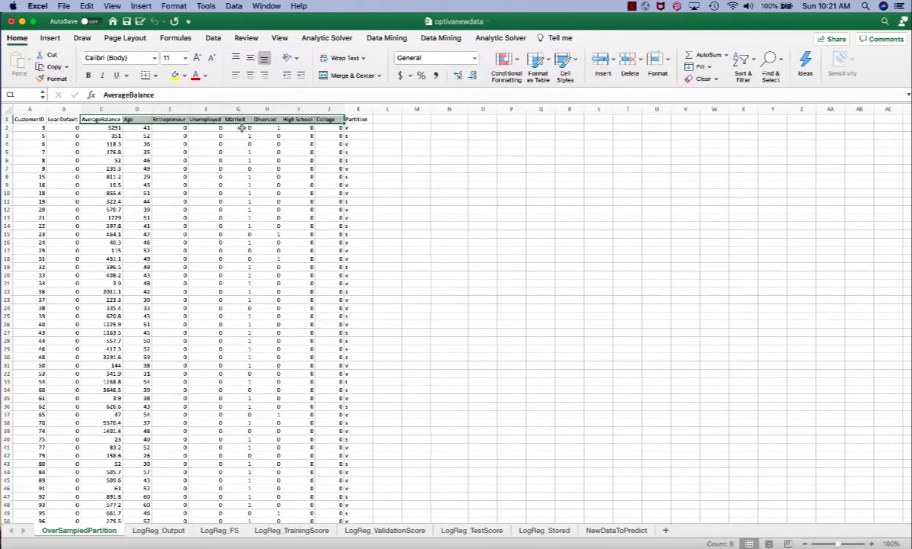
mouse_move(314, 128)
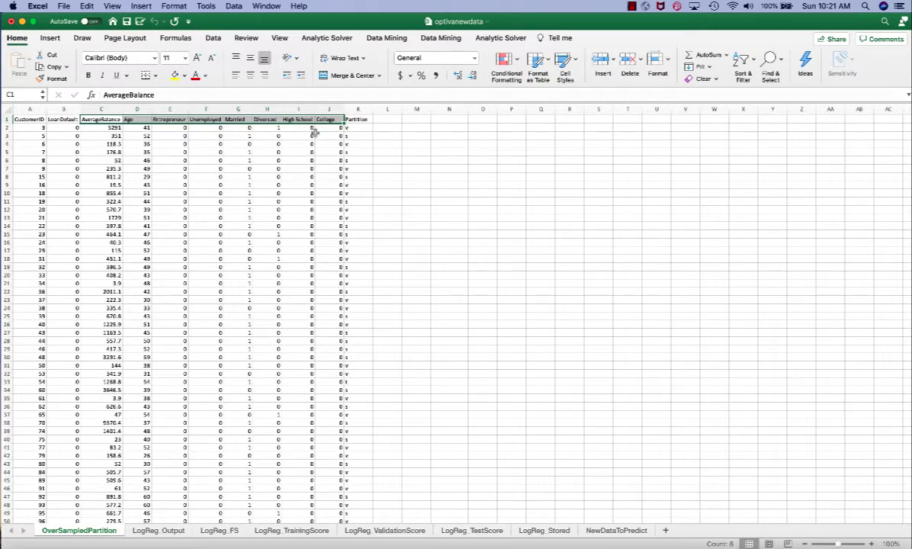
mouse_move(174, 129)
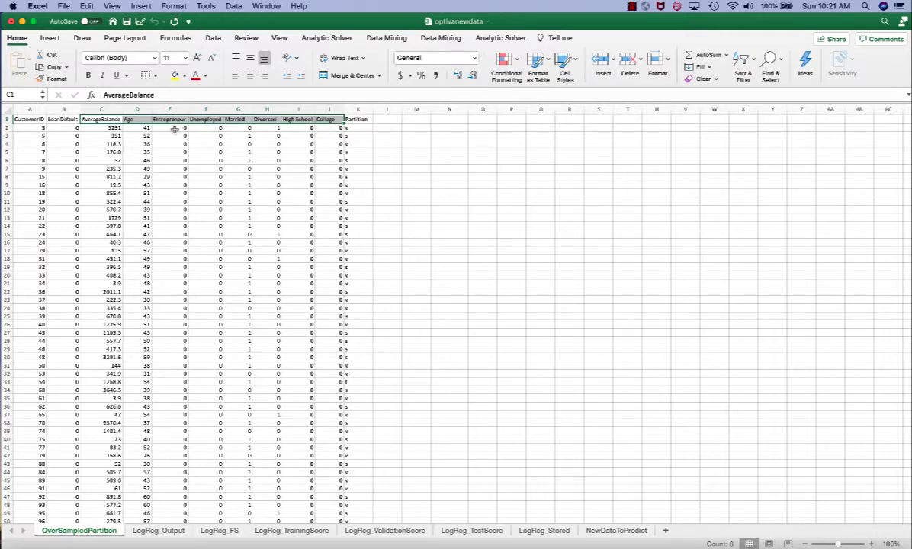
drag(168, 128, 311, 251)
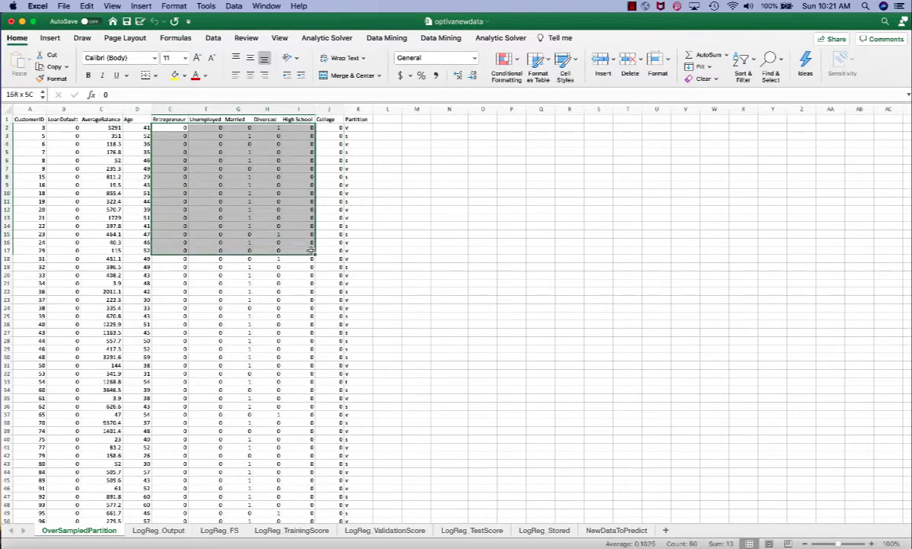
drag(311, 251, 336, 323)
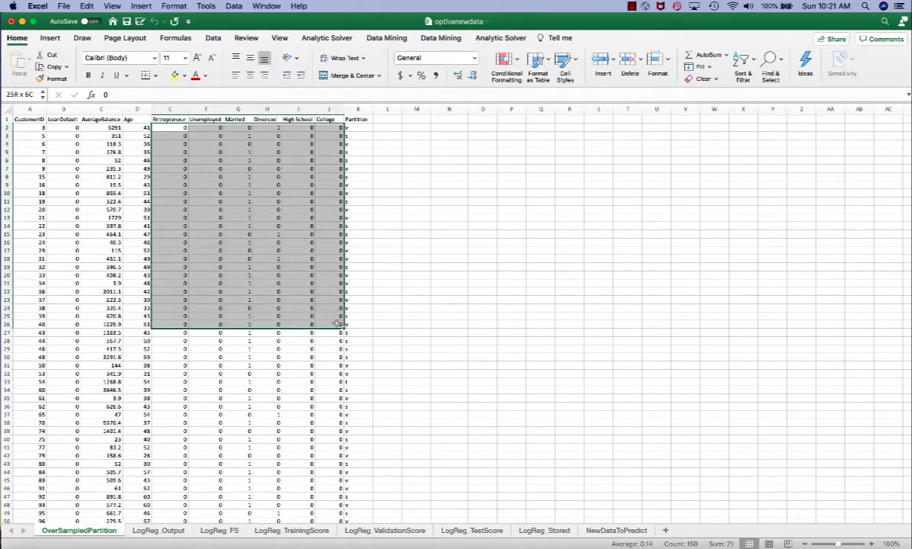
click(170, 128)
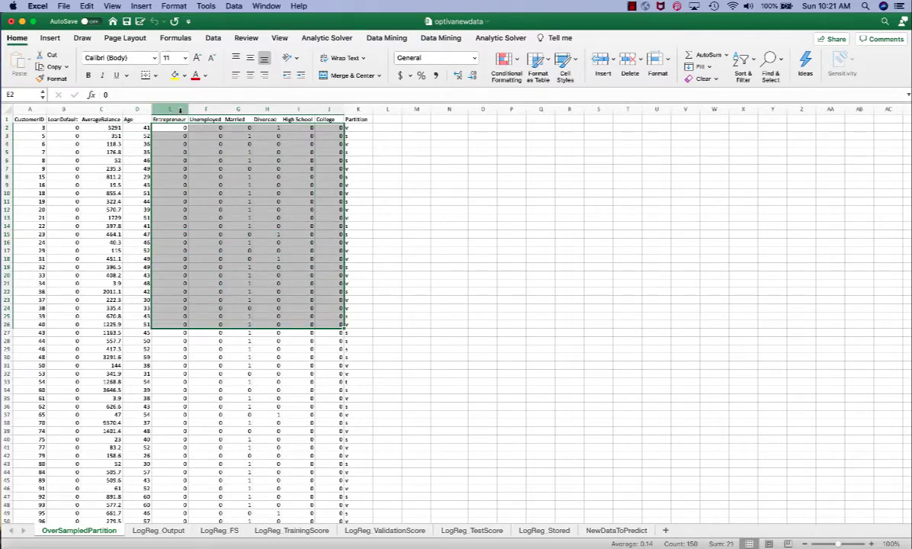
click(131, 119)
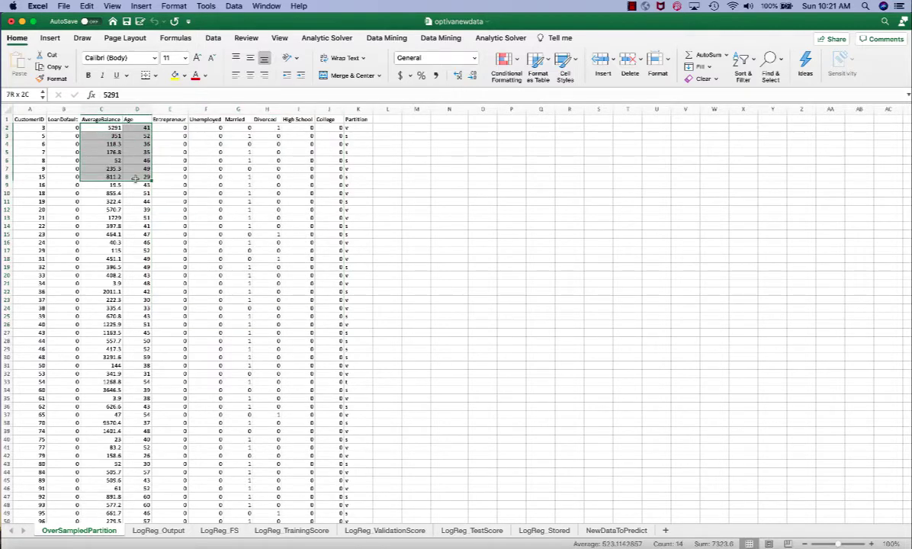
click(297, 128)
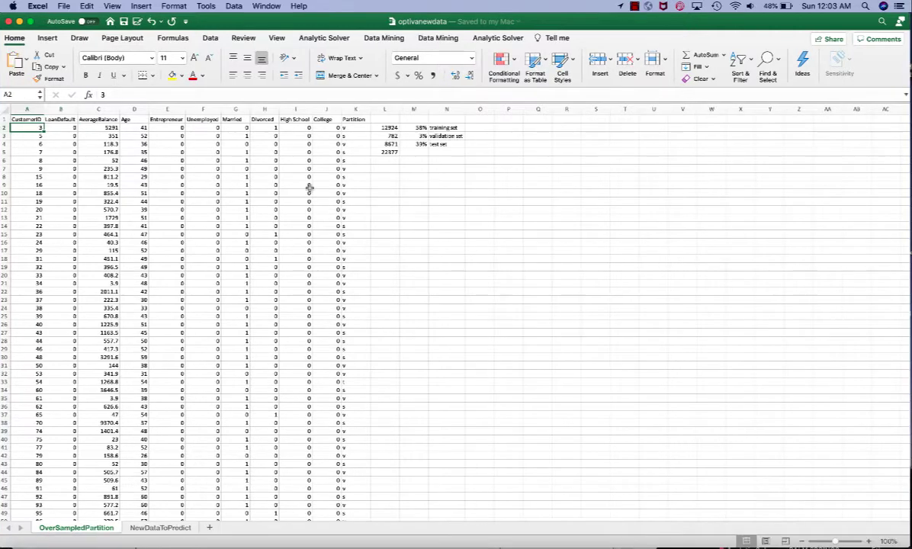
scroll(down, 3)
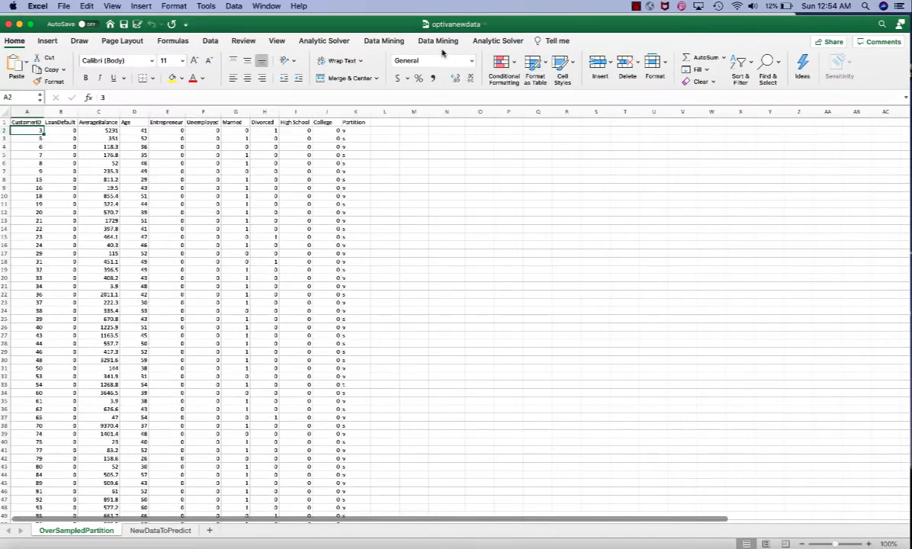
click(438, 40)
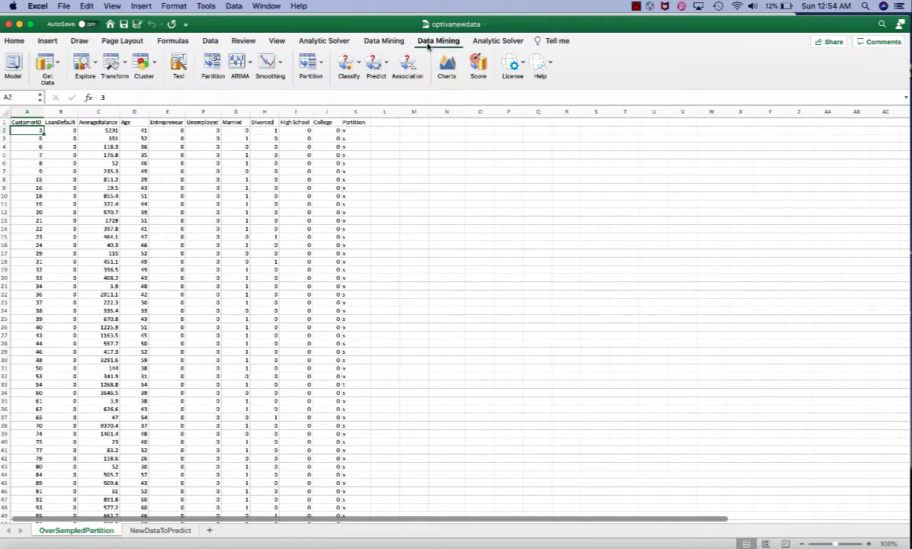
click(348, 64)
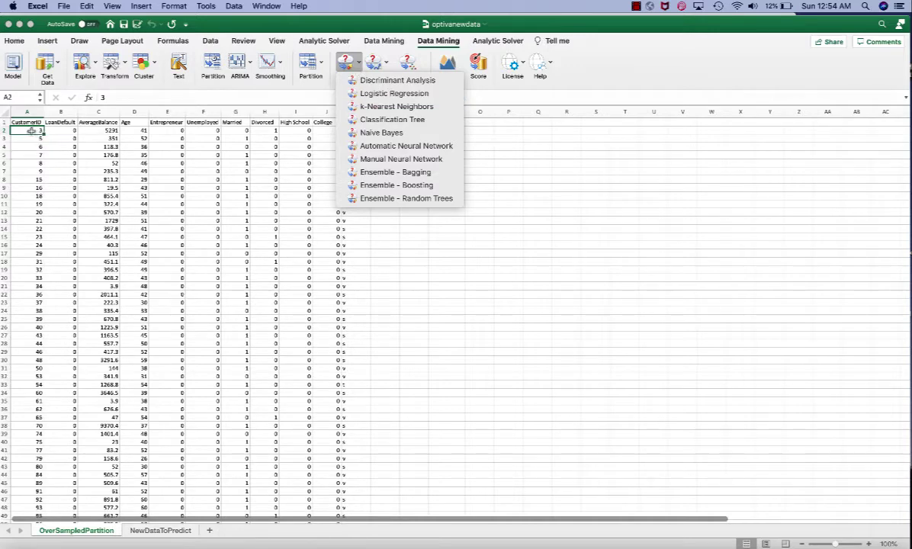
mouse_move(281, 336)
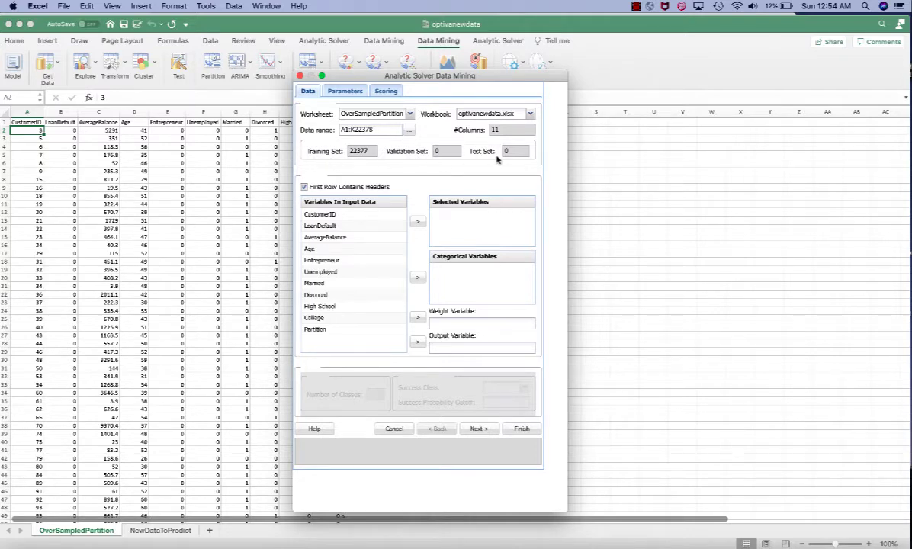
mouse_move(385, 82)
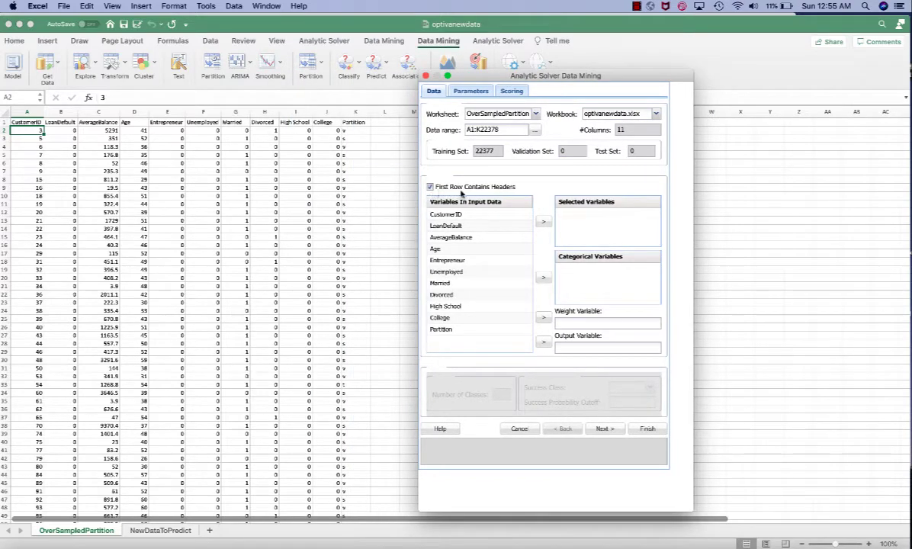
mouse_move(369, 131)
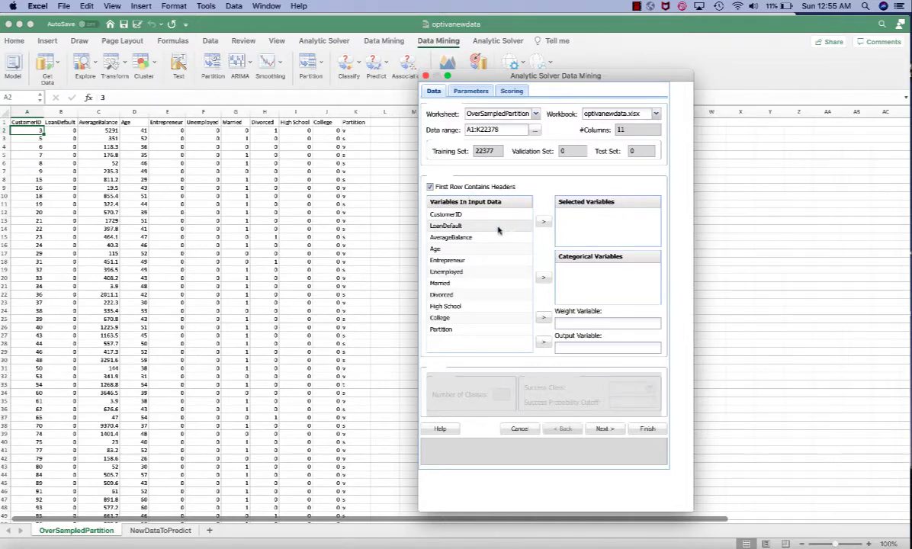
- Highlight AverageBalance through College in the Variables In Input Data list as predictors
click(452, 238)
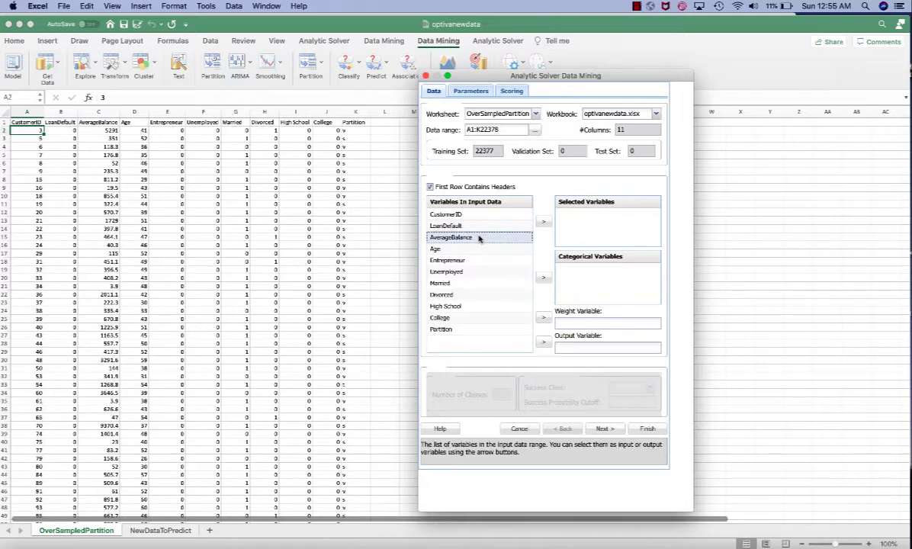
click(449, 259)
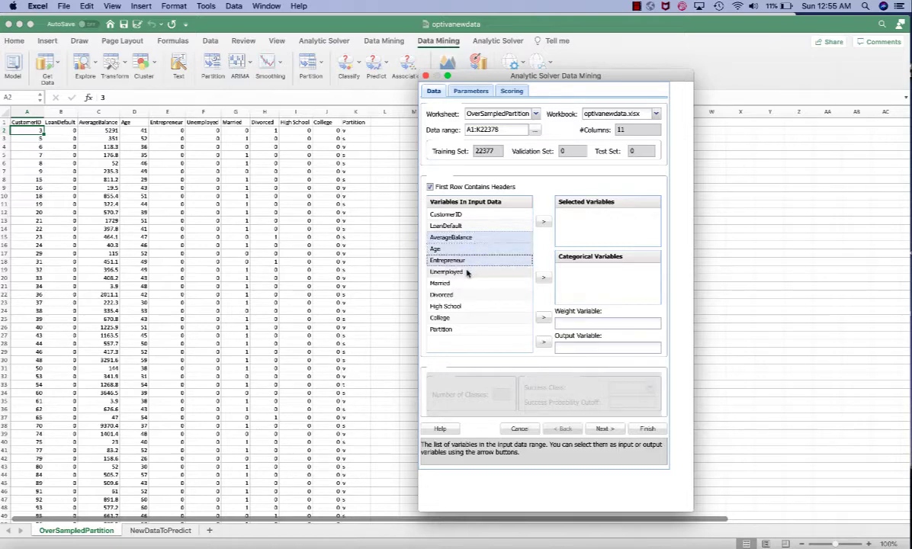
click(442, 294)
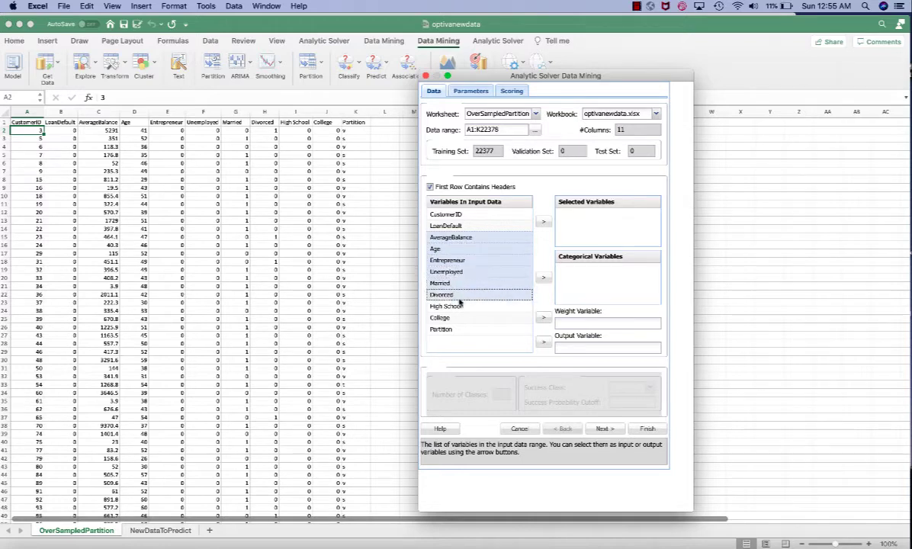
click(439, 318)
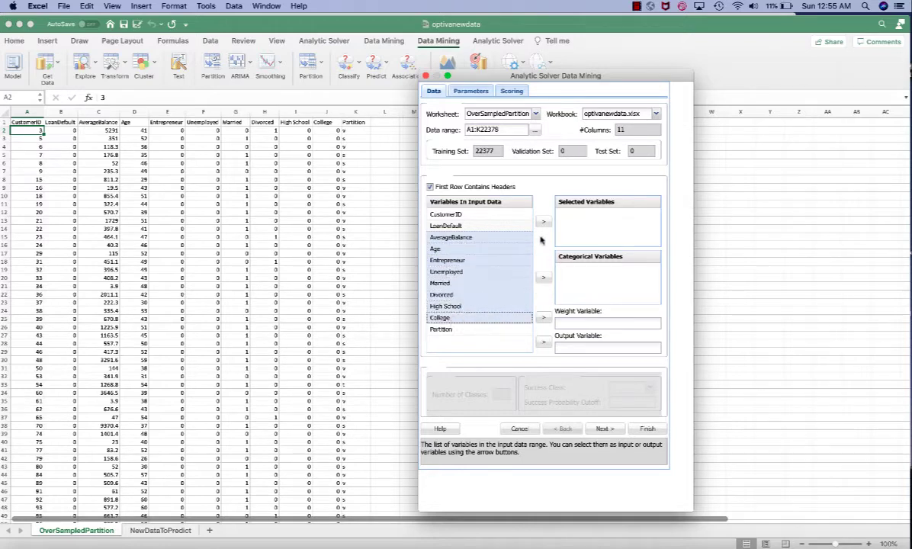
- Add the highlighted variables as Selected Variables and make LoanDefault the output variable, then advance
click(543, 223)
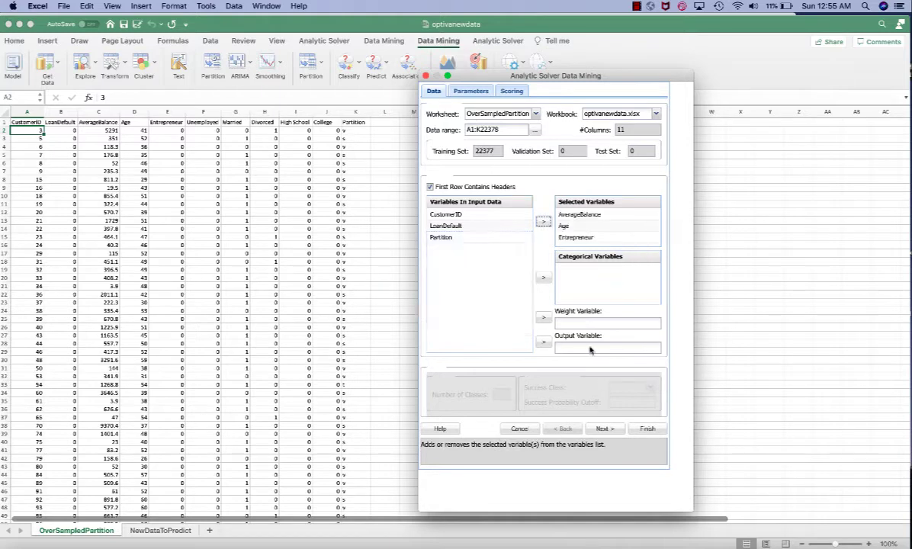
click(445, 226)
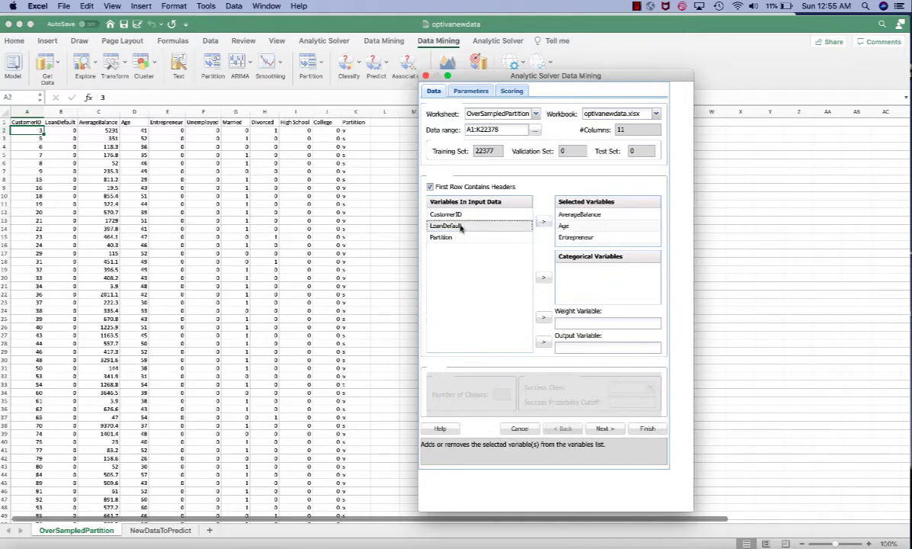
click(446, 226)
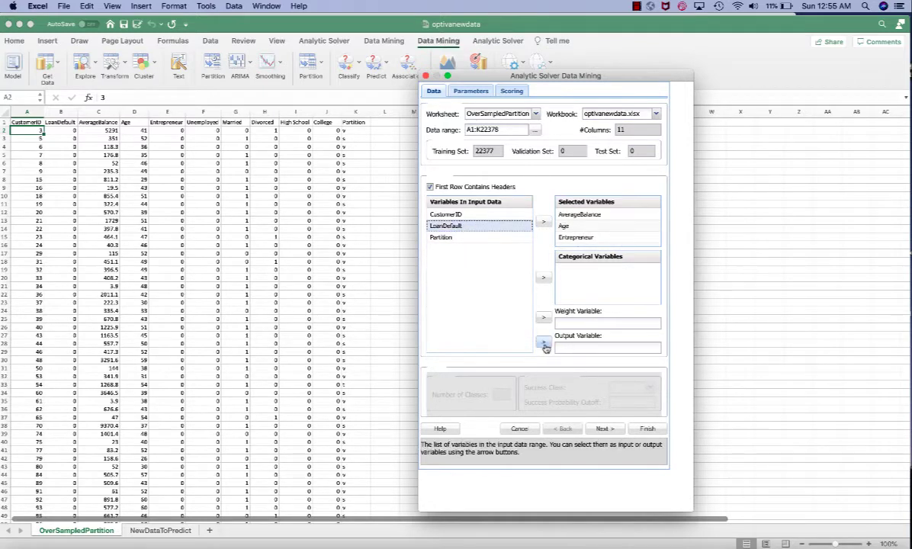
click(543, 342)
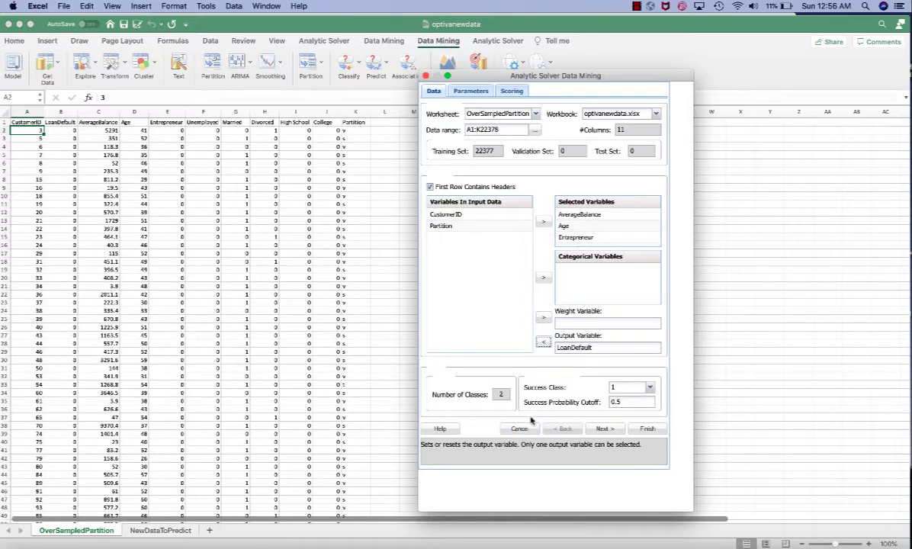
mouse_move(491, 405)
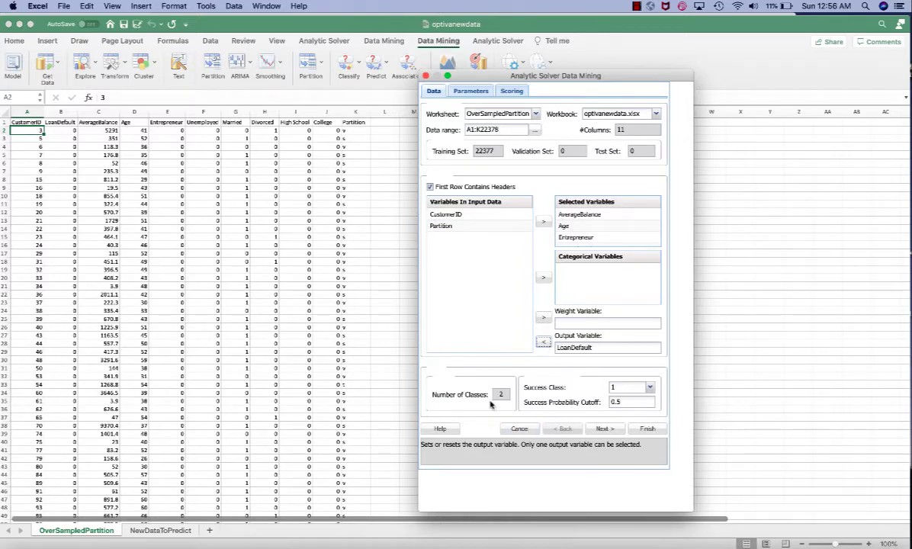
mouse_move(568, 388)
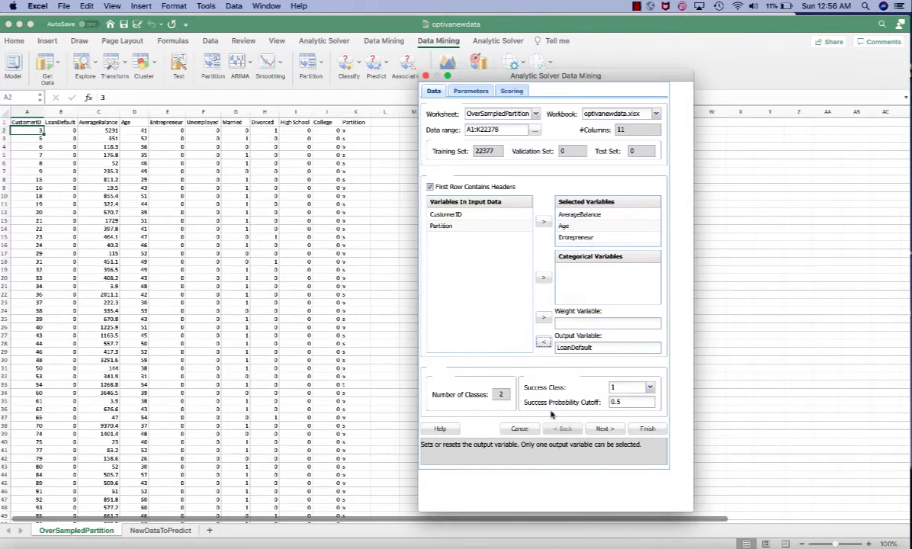
mouse_move(592, 415)
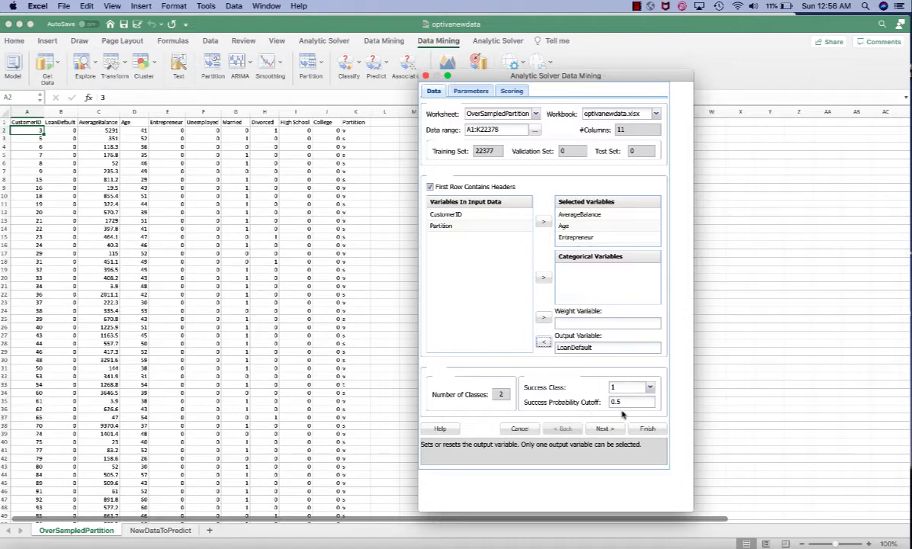
mouse_move(593, 415)
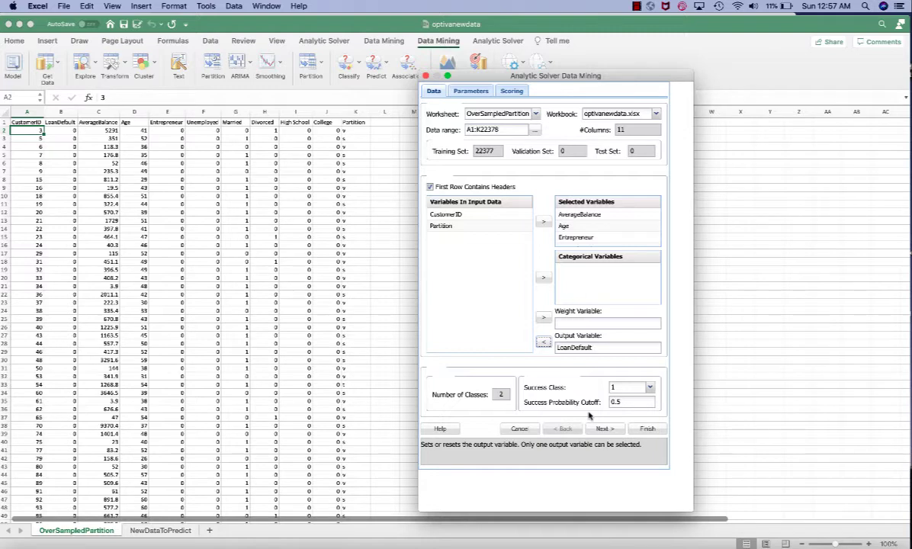
click(605, 427)
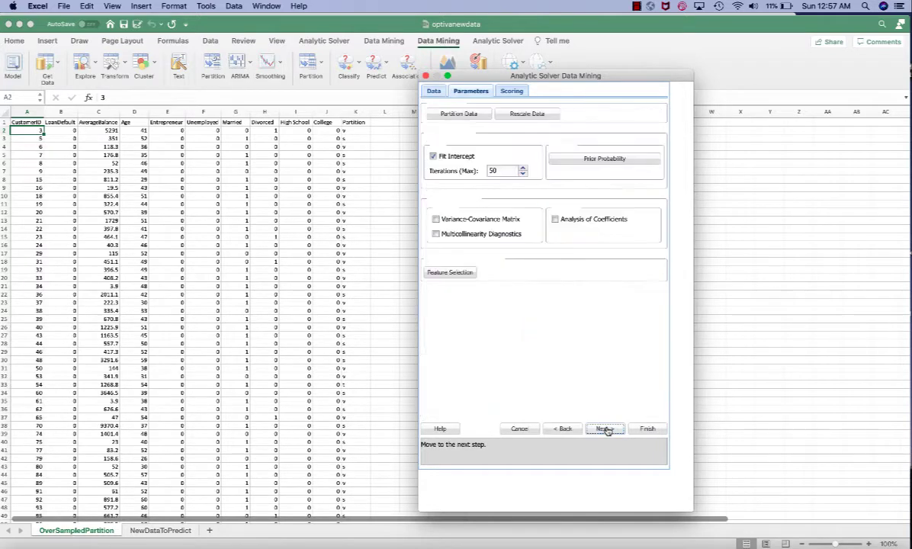
- Partition the data using the existing Partition variable instead of a random split, and confirm
click(459, 113)
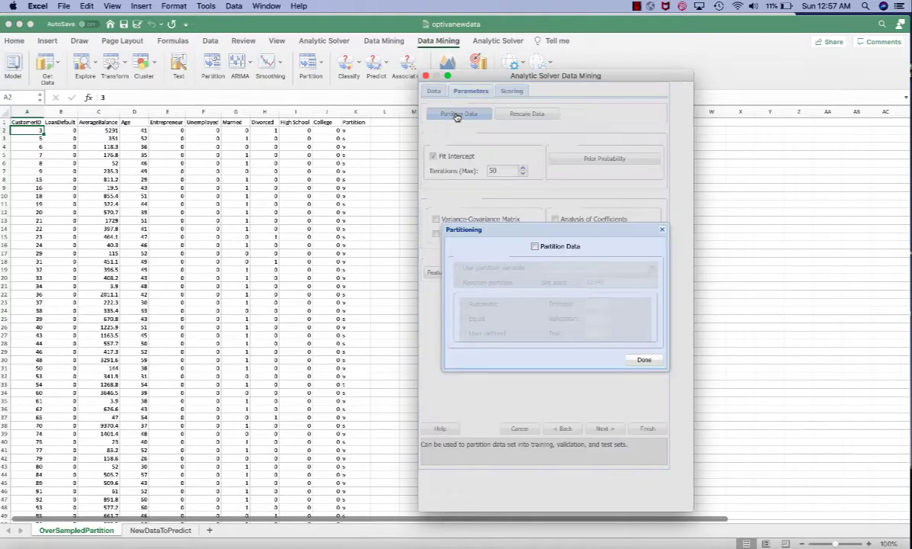
click(534, 247)
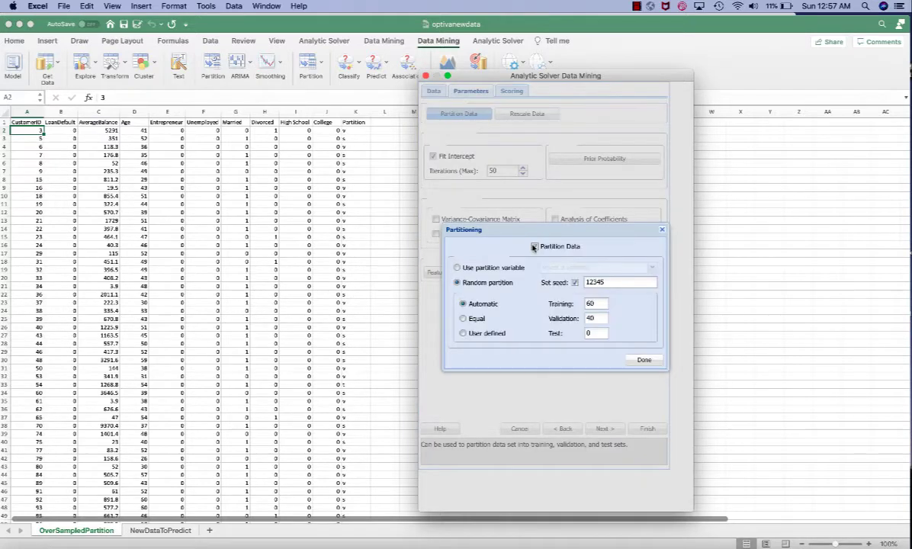
click(457, 267)
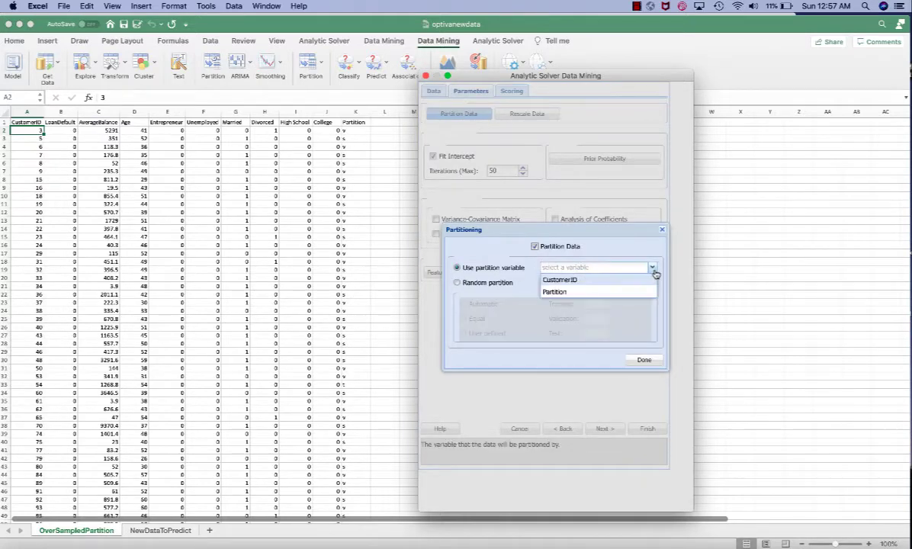
click(555, 291)
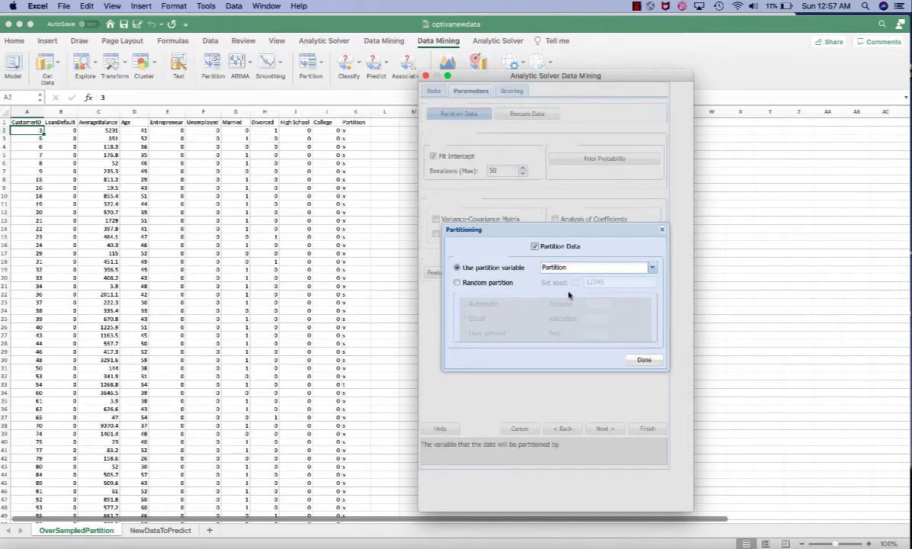
click(644, 360)
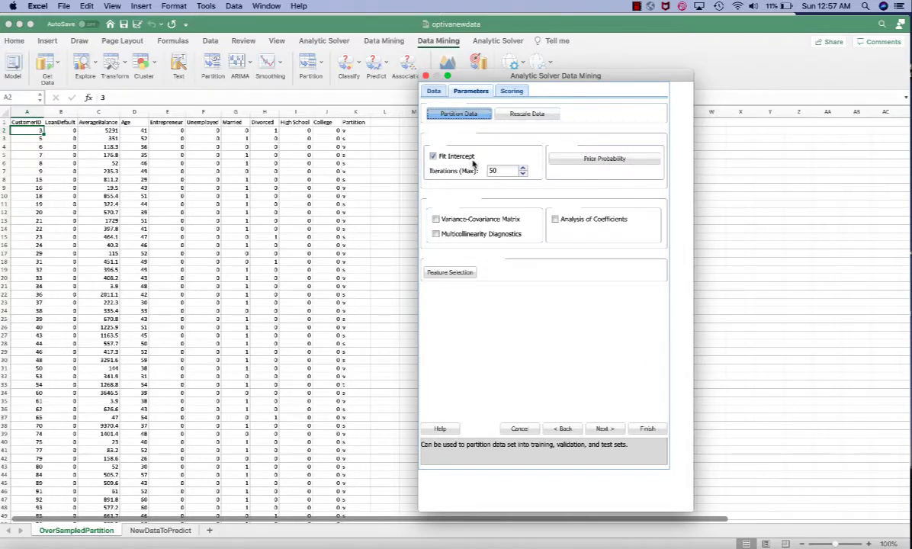
mouse_move(462, 147)
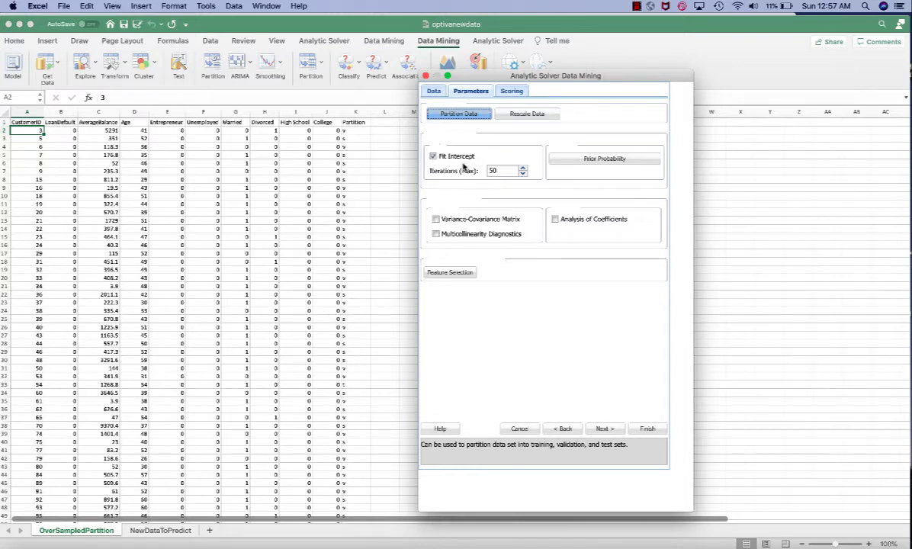
mouse_move(436, 180)
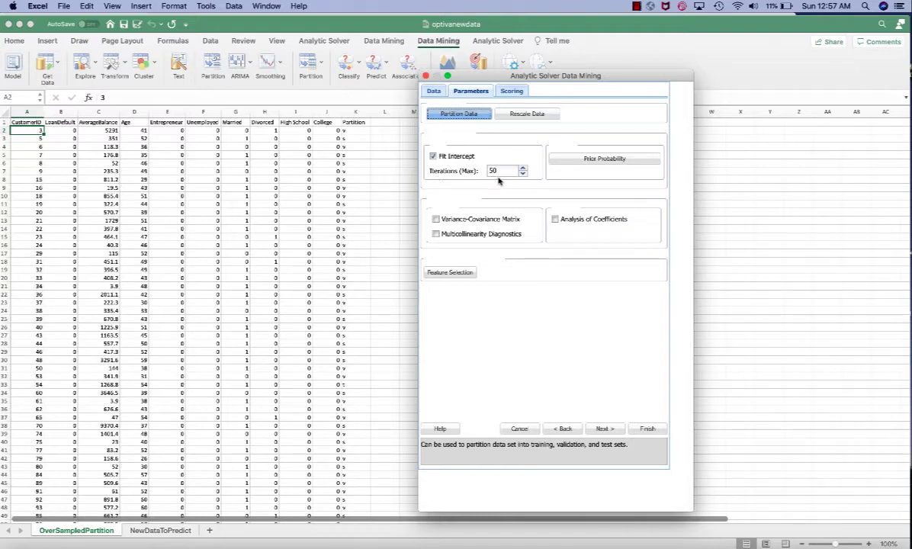
mouse_move(499, 190)
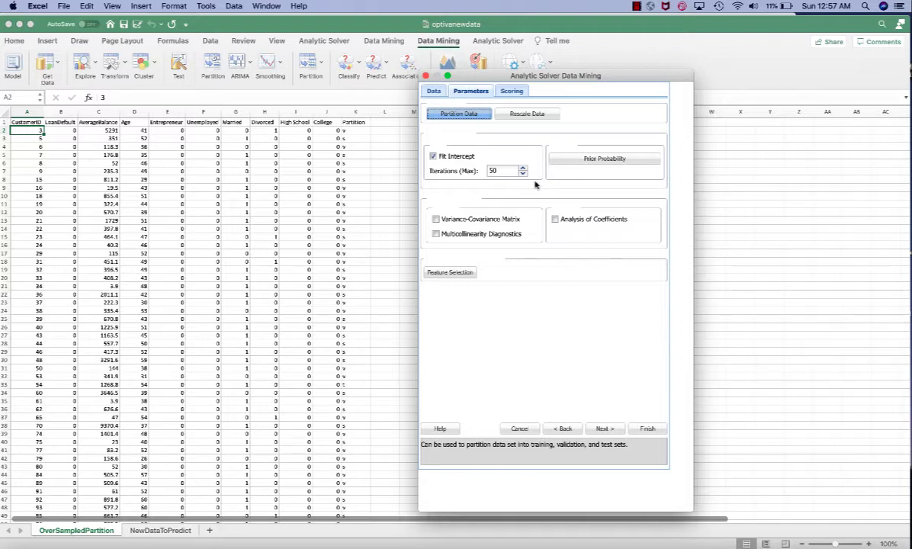
mouse_move(453, 177)
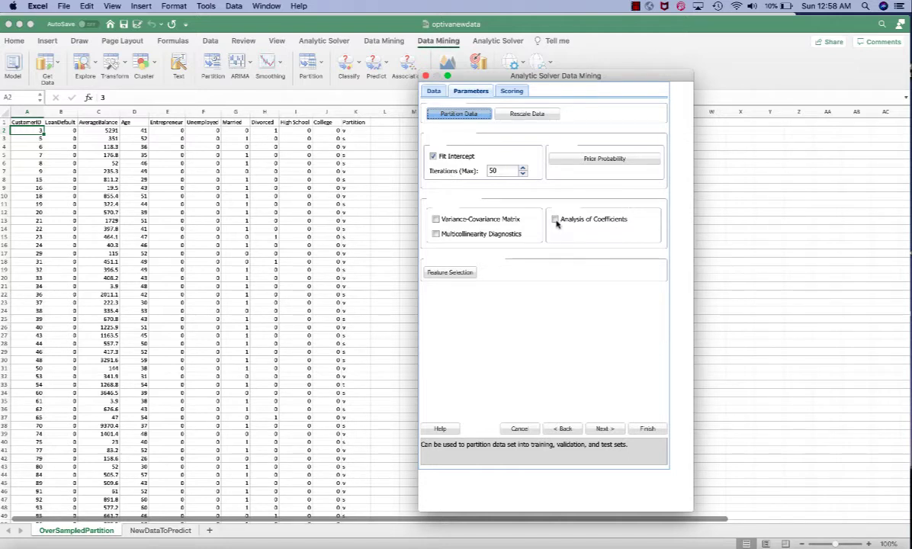
- Enable Analysis of Coefficients in the logistic regression parameters
click(555, 219)
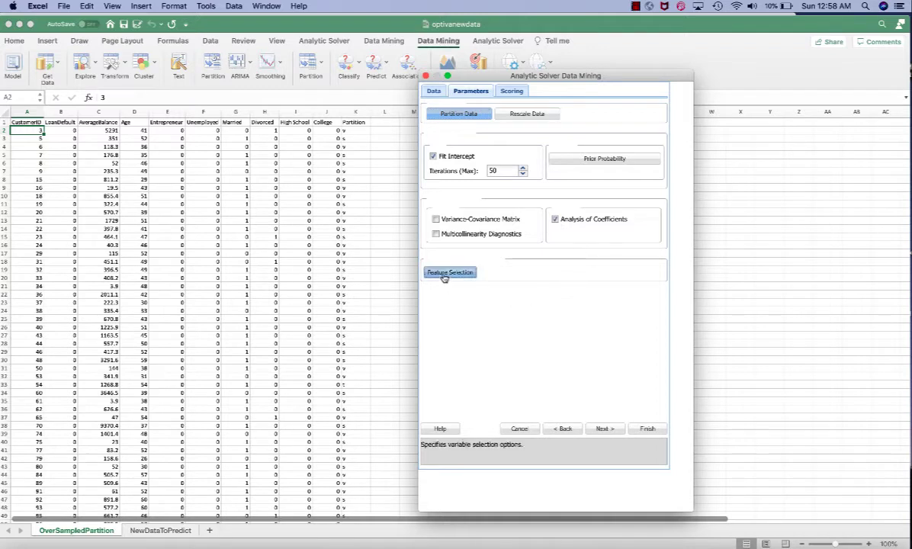
- Enable feature selection with the Best Subsets method, reporting 2 subsets
click(450, 271)
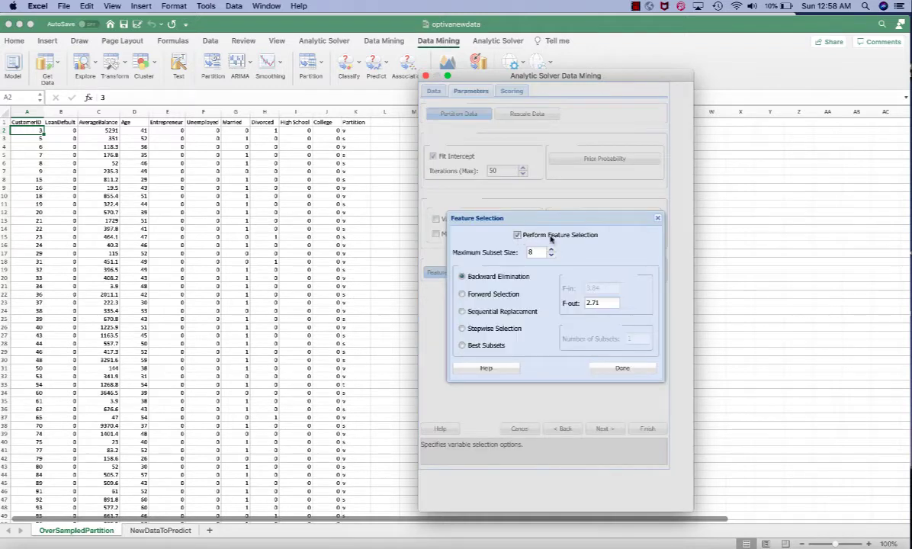
mouse_move(461, 262)
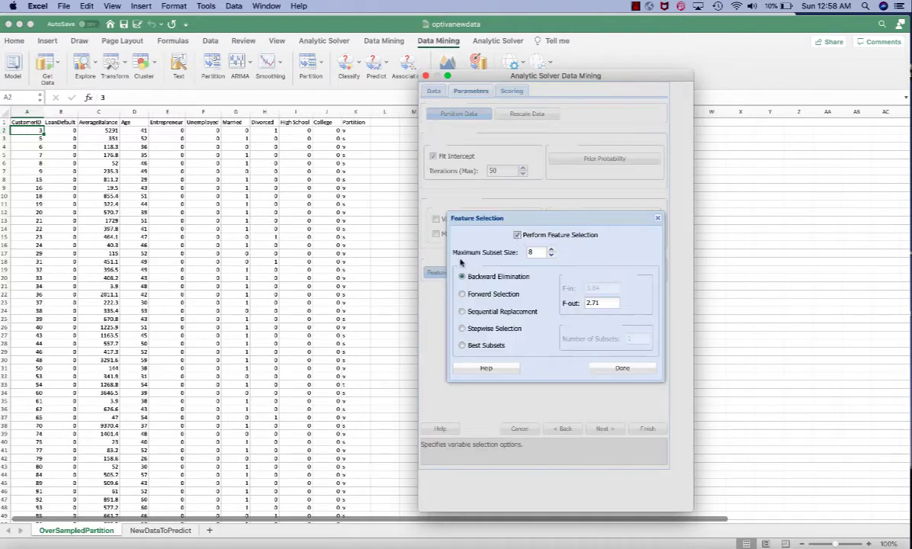
mouse_move(530, 262)
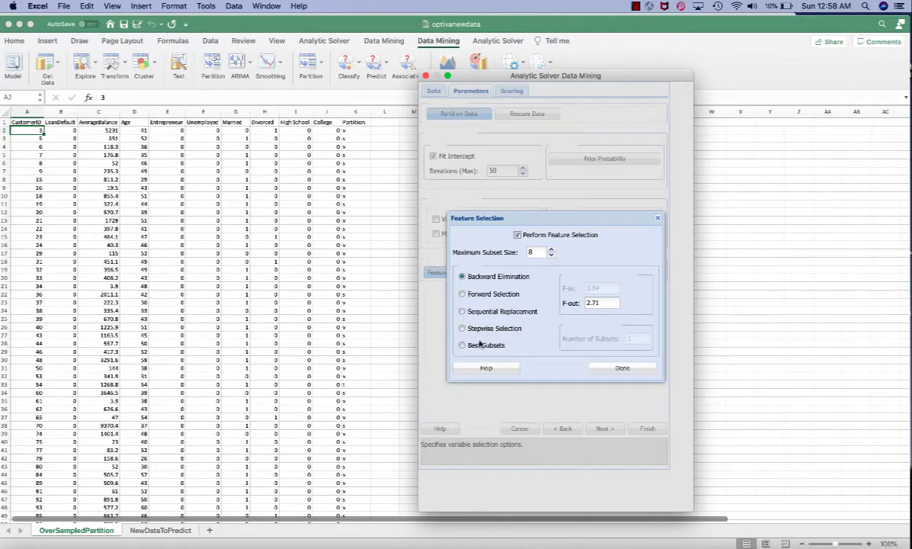
click(462, 345)
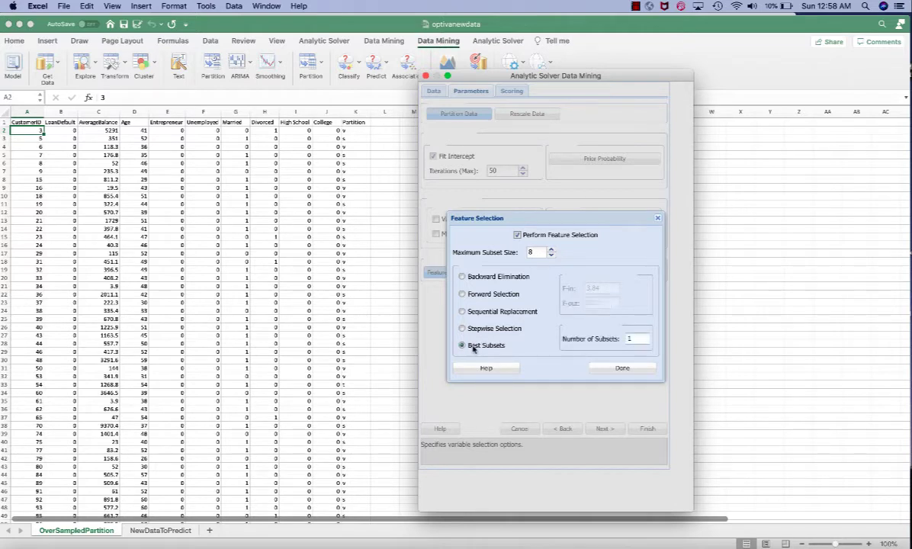
click(638, 338)
text(2)
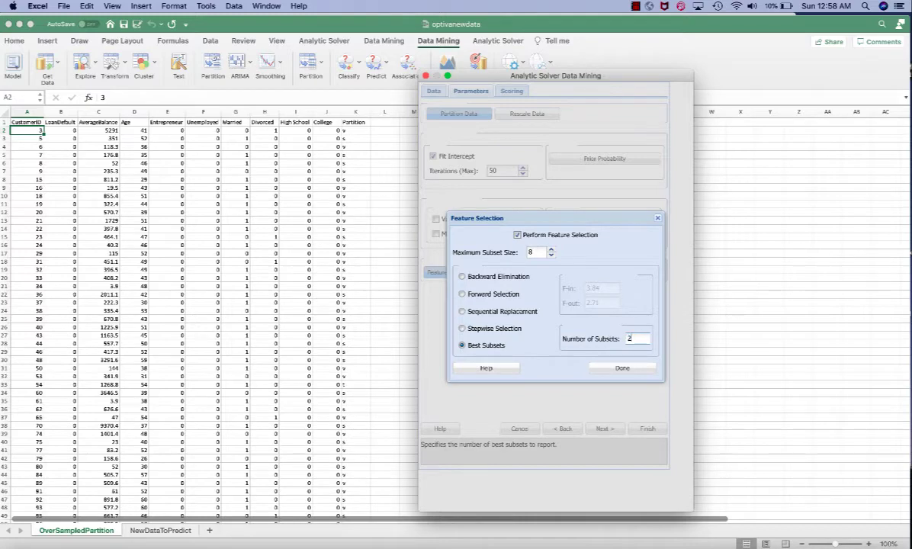
mouse_move(627, 328)
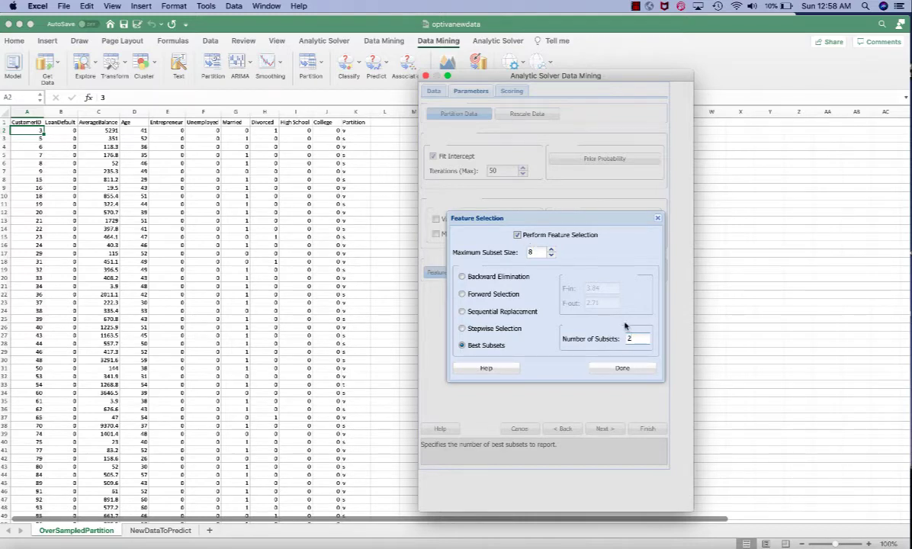
click(635, 338)
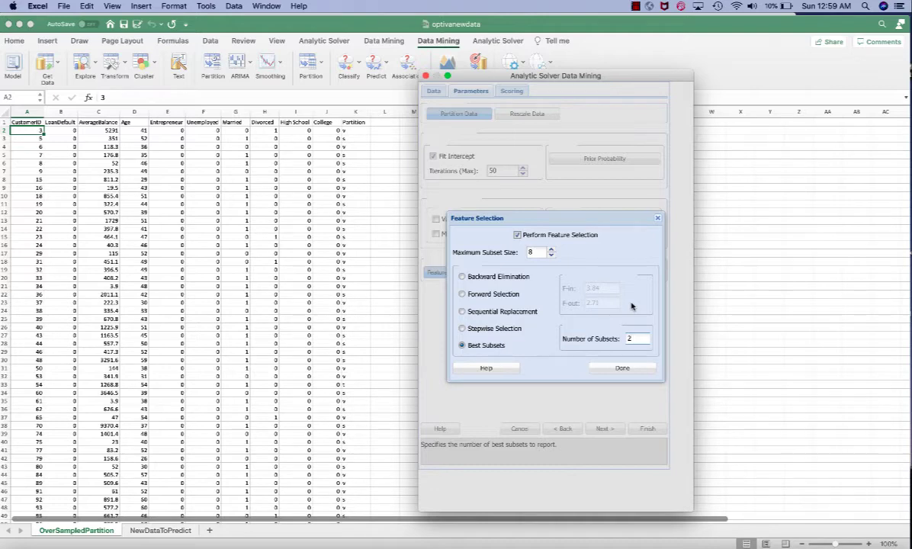
mouse_move(586, 268)
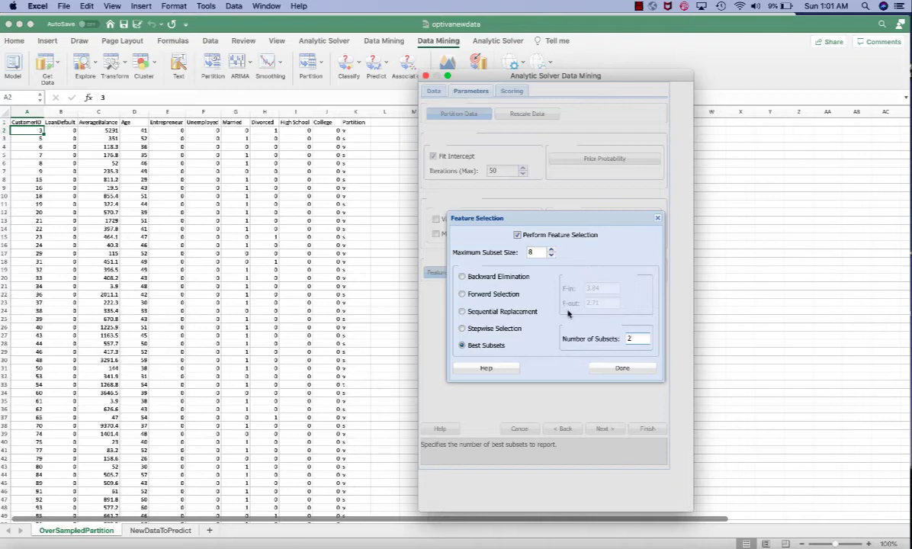
mouse_move(555, 363)
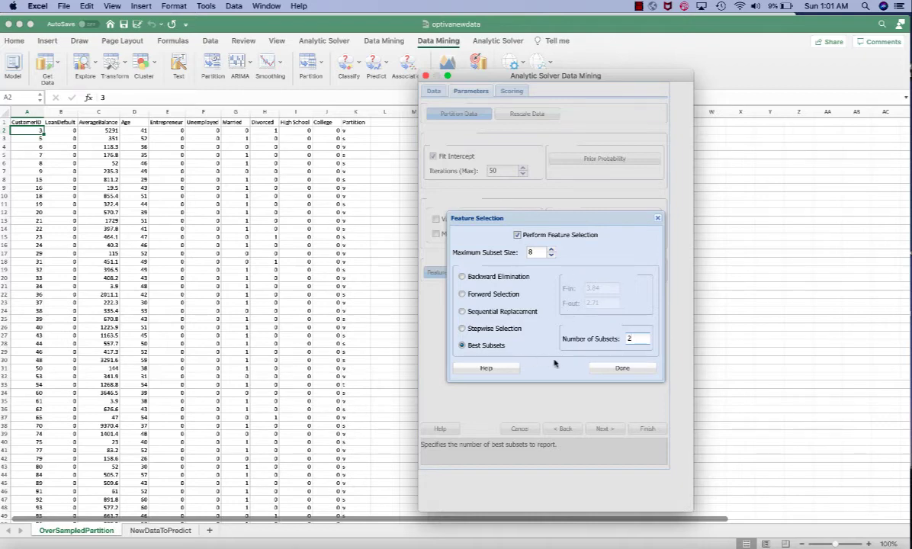
- Confirm feature selection, pass the Scoring step and finish to run the model, producing LogReg_Output
click(623, 368)
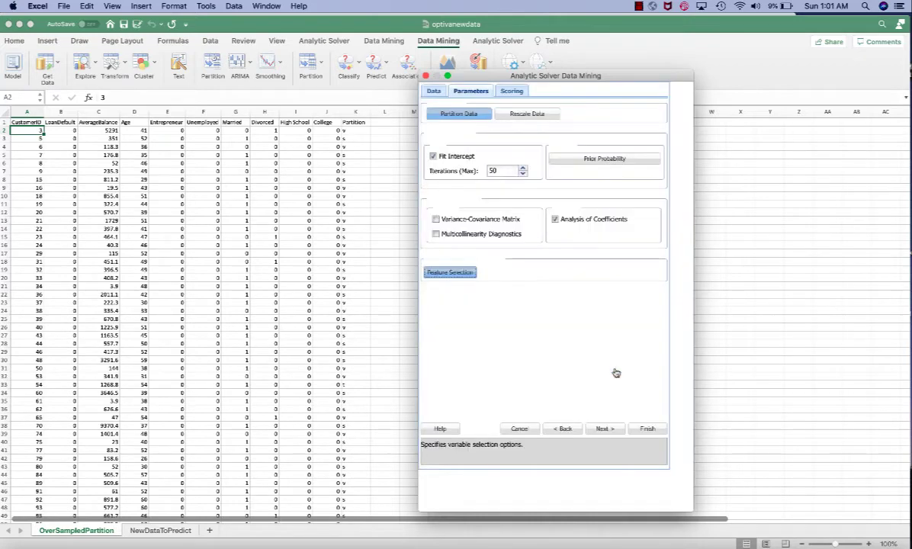
click(603, 427)
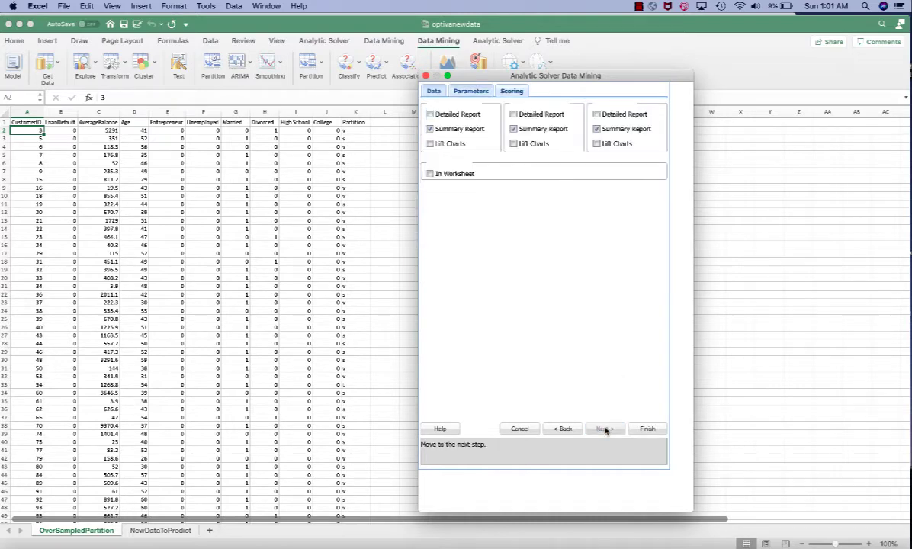
click(647, 427)
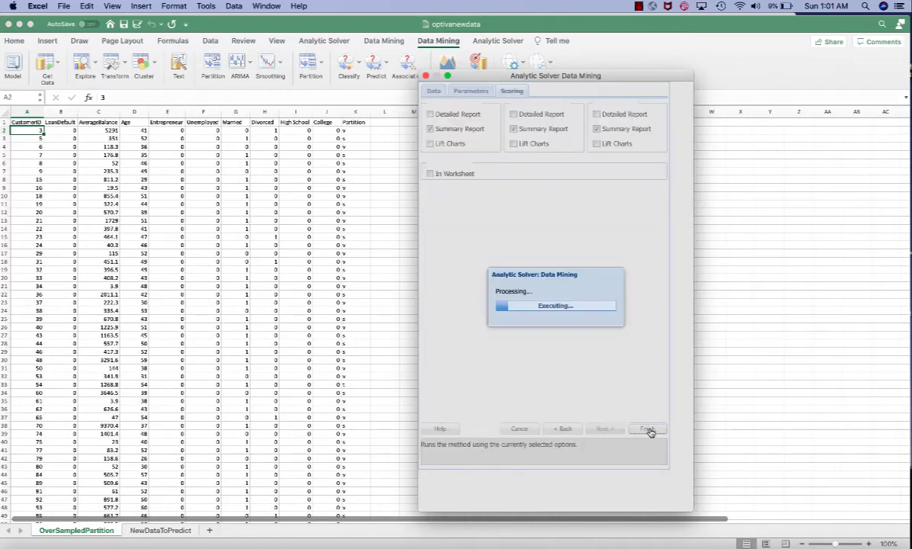
click(646, 429)
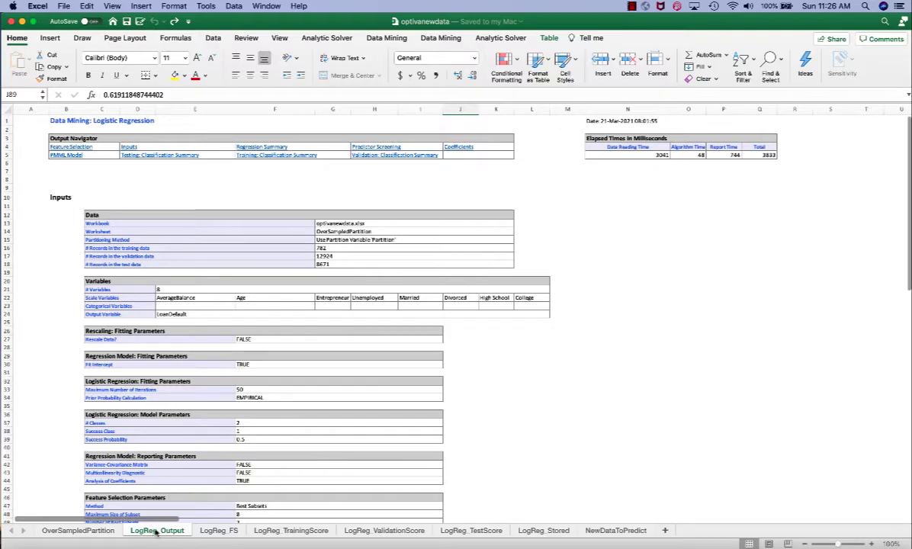
- Scroll the LogReg_Output sheet down past Predictor Screening to the Coefficients table
scroll(down, 3)
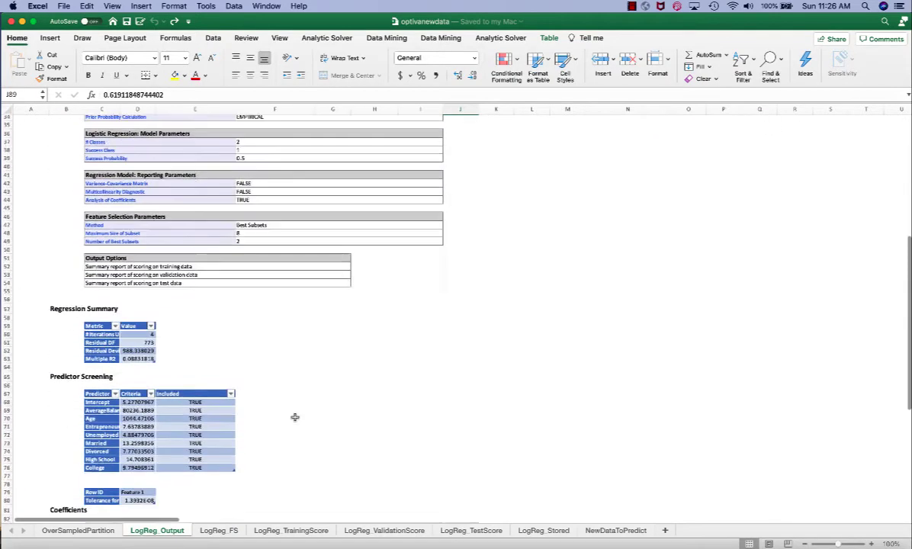
scroll(down, 3)
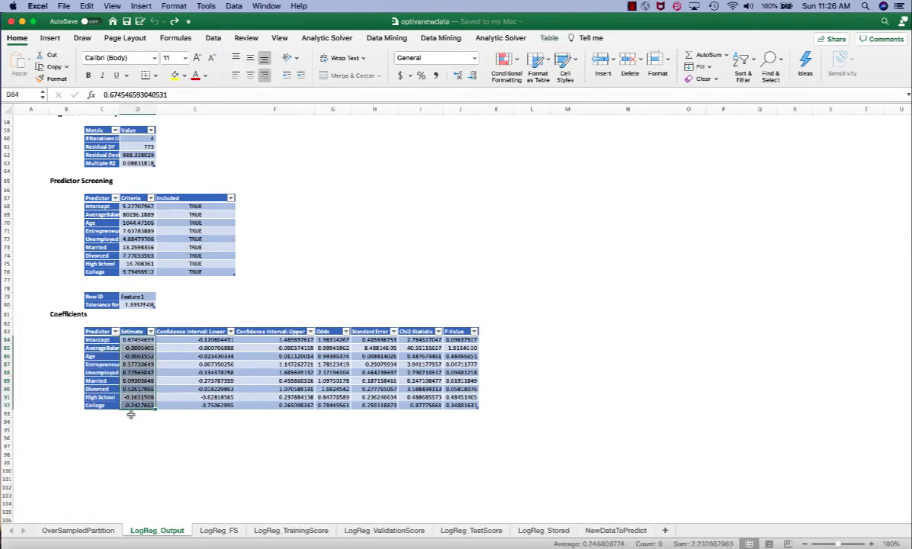
click(100, 423)
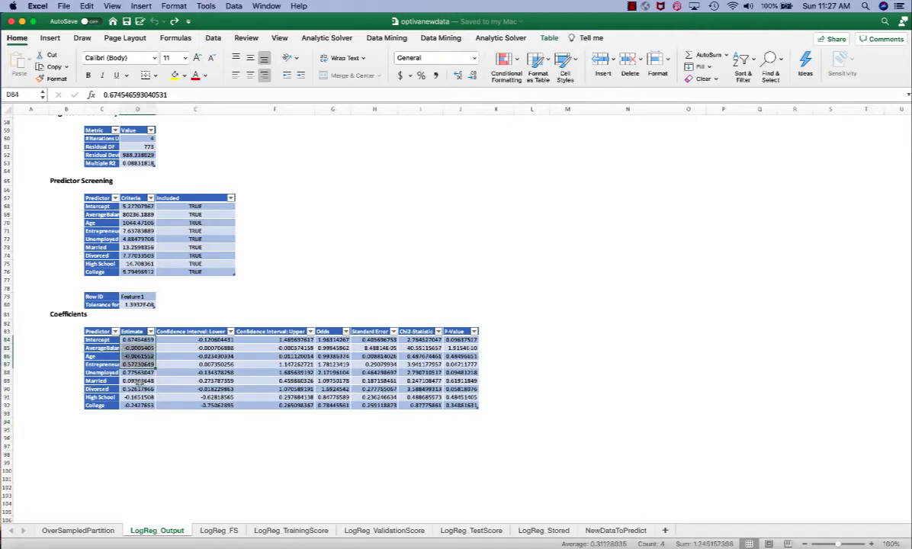
click(138, 405)
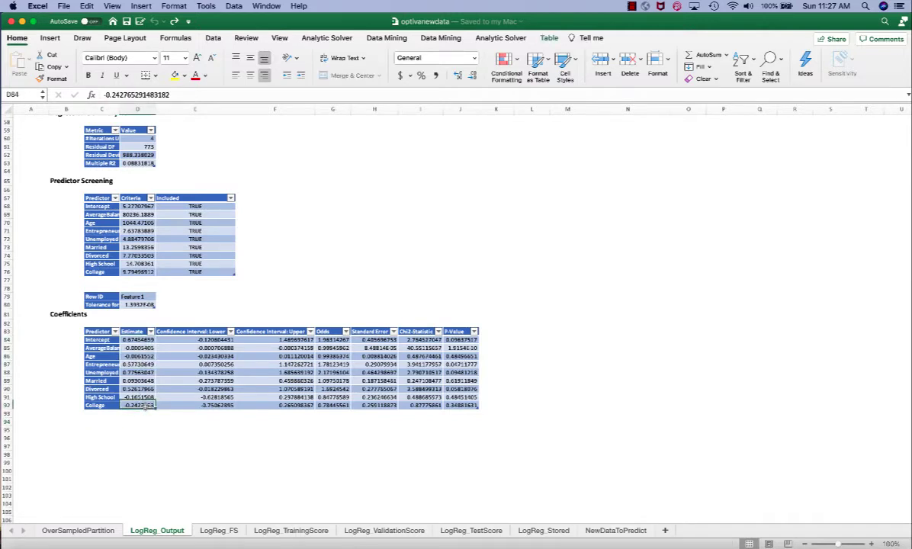
click(137, 348)
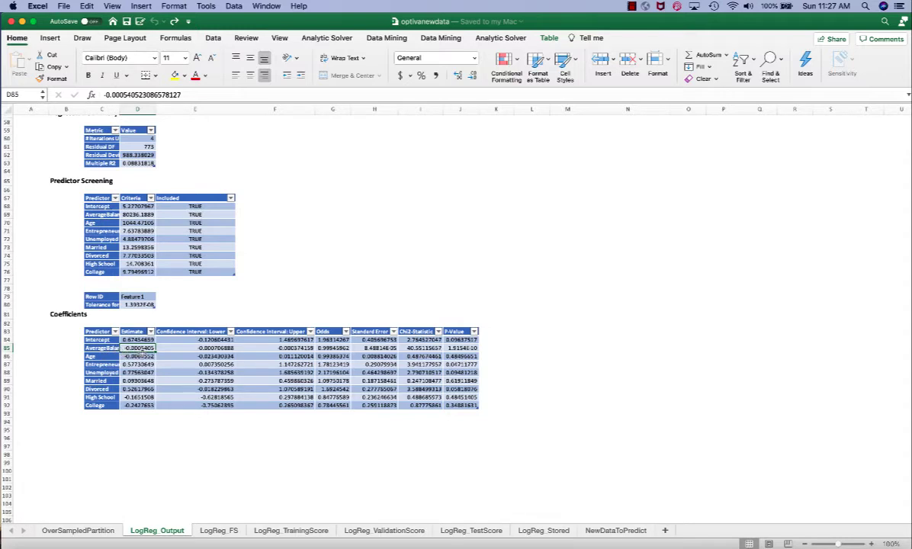
click(137, 389)
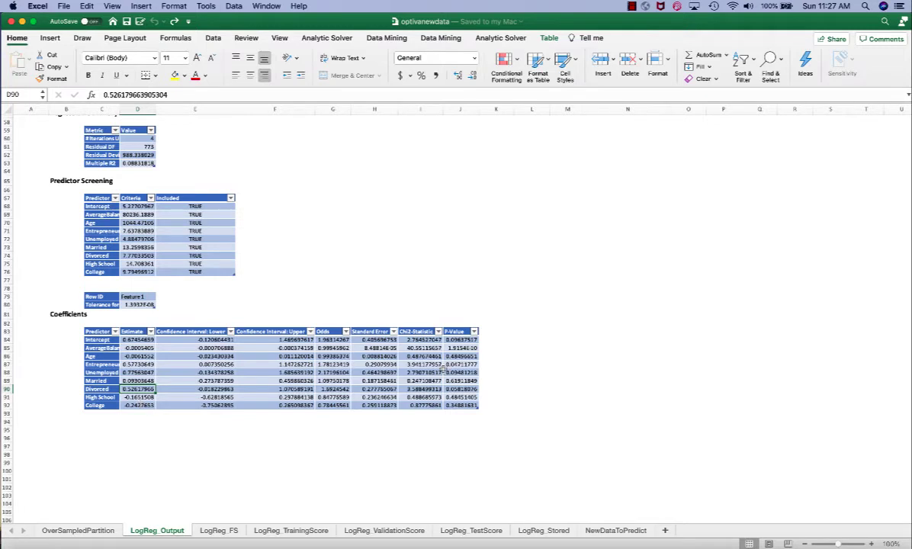
click(461, 331)
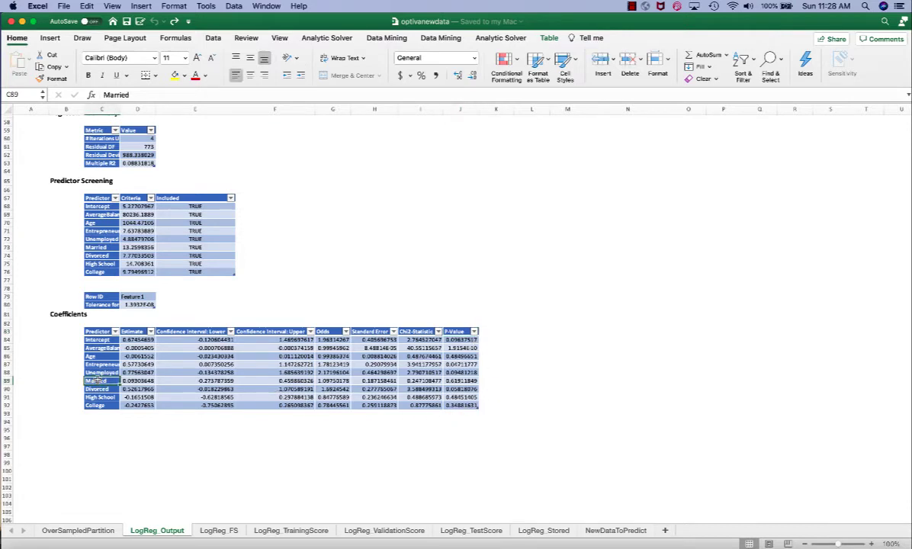
click(460, 379)
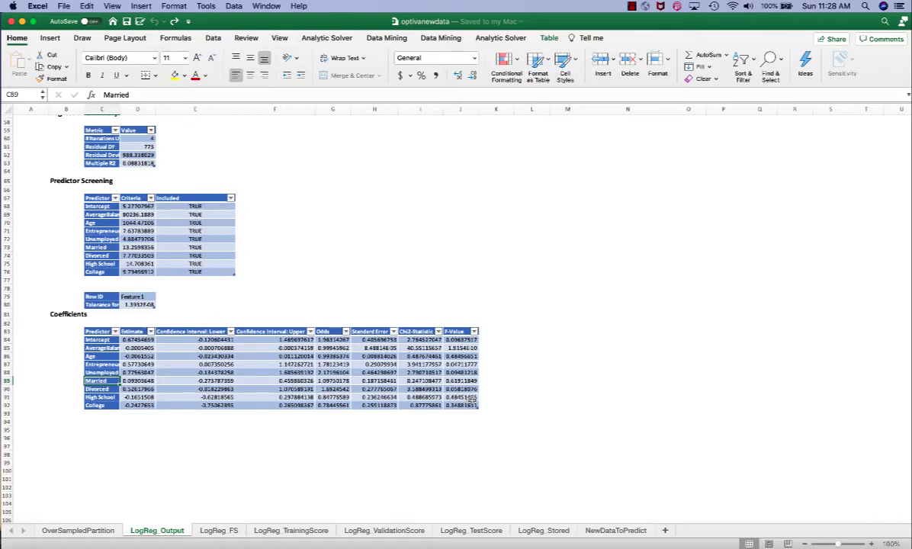
mouse_move(487, 384)
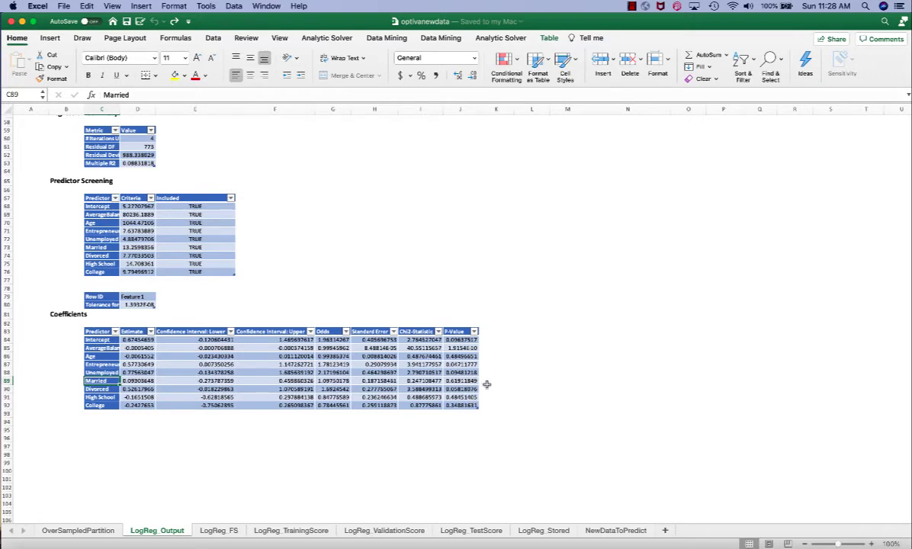
click(460, 396)
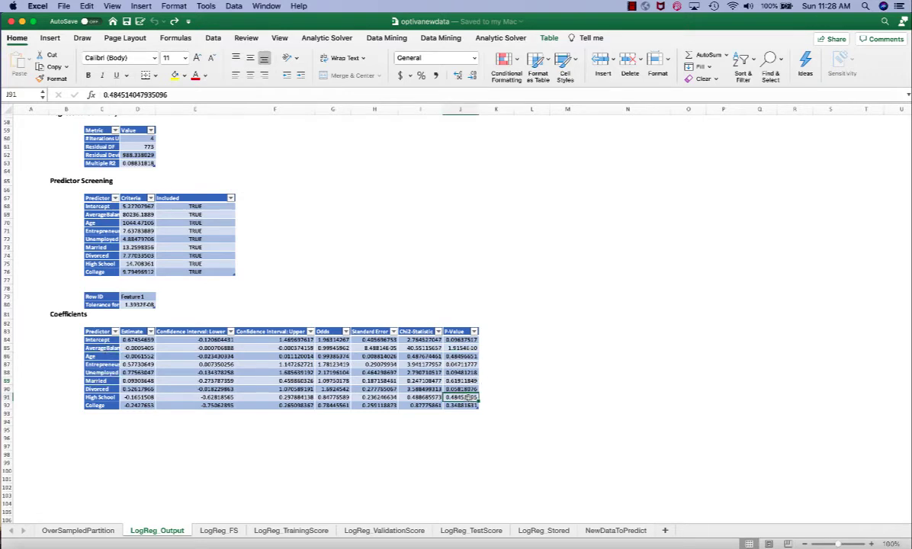
click(461, 339)
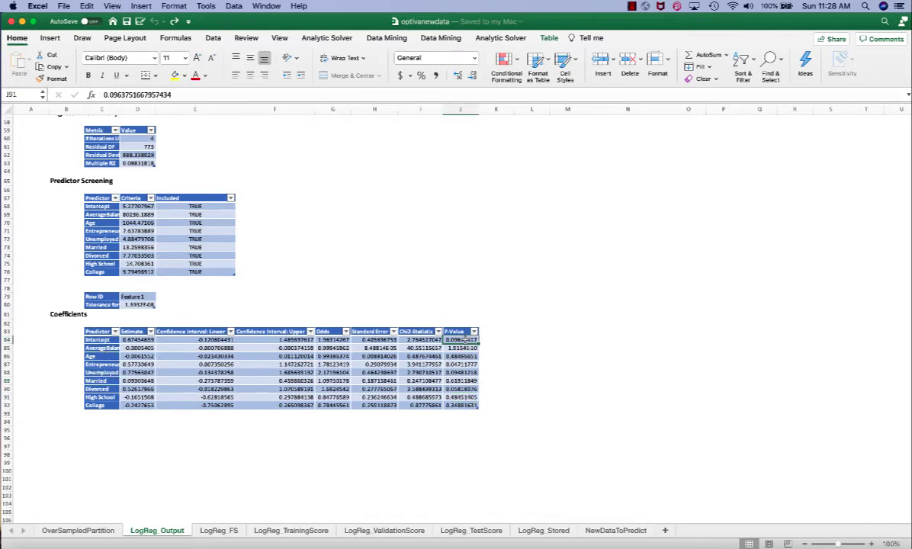
drag(460, 338, 461, 406)
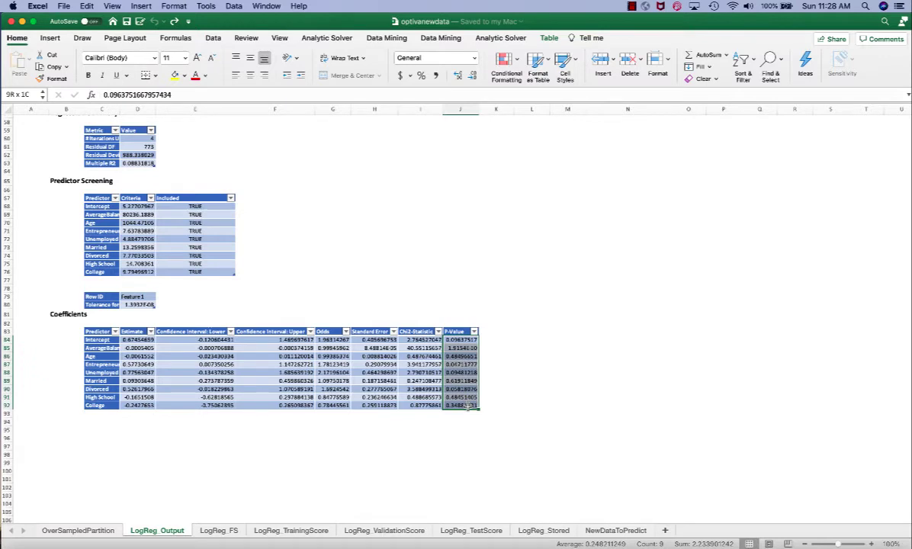
click(461, 421)
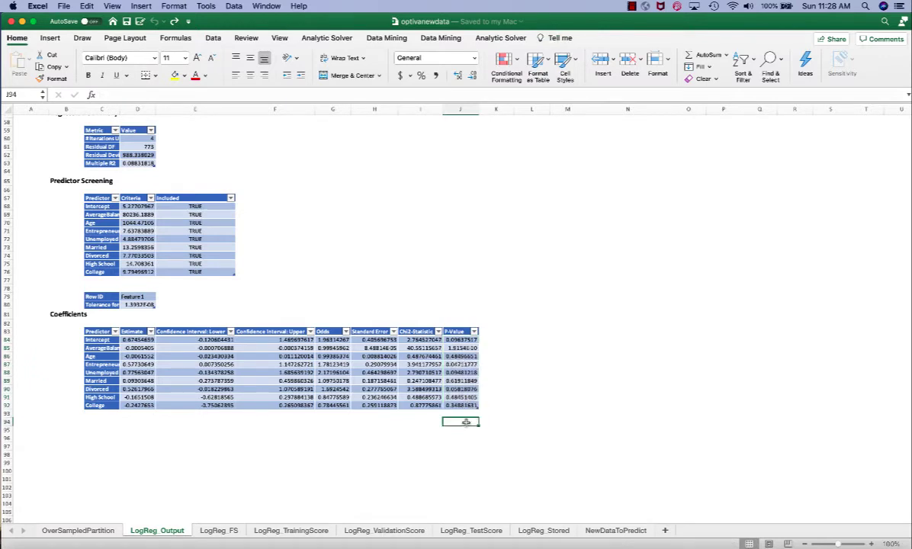
mouse_move(402, 415)
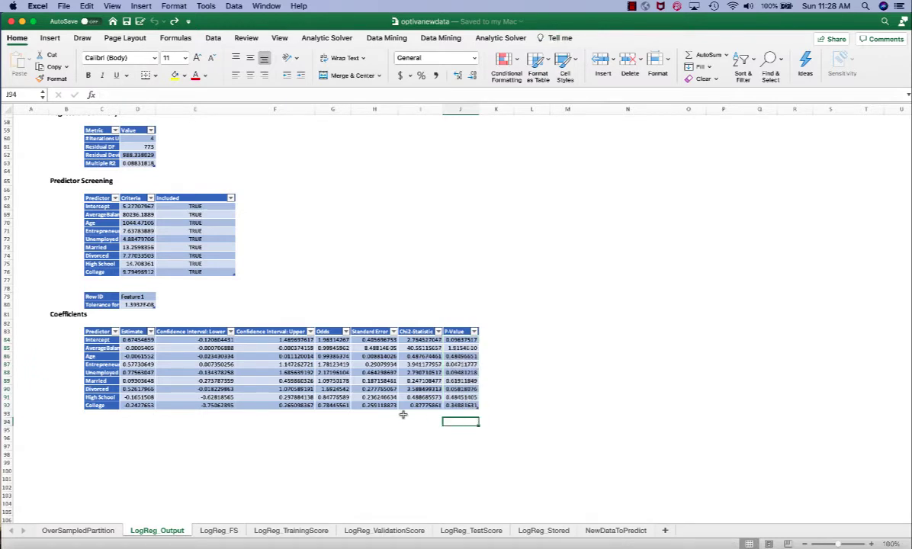
- Show the LogReg_FS sheet, inspect one best subset's included variables, then clear the selection
click(217, 531)
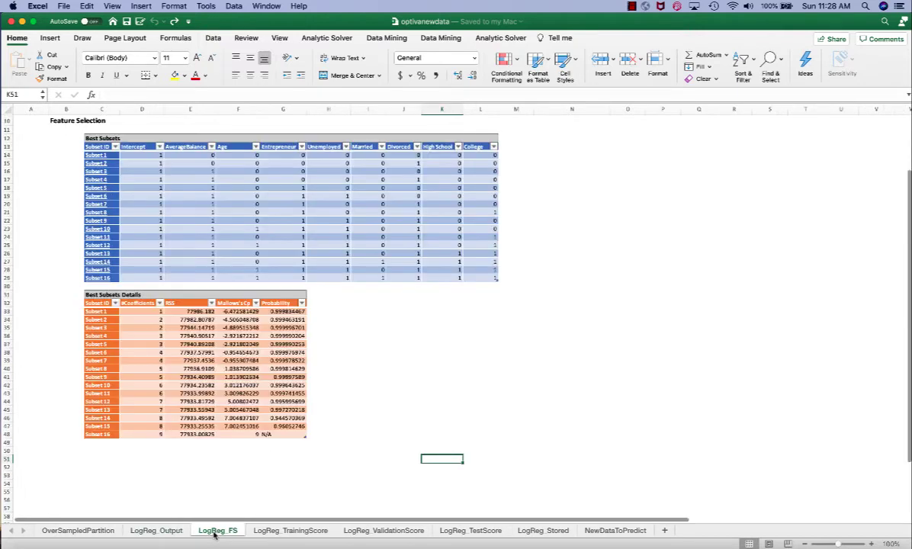
mouse_move(384, 476)
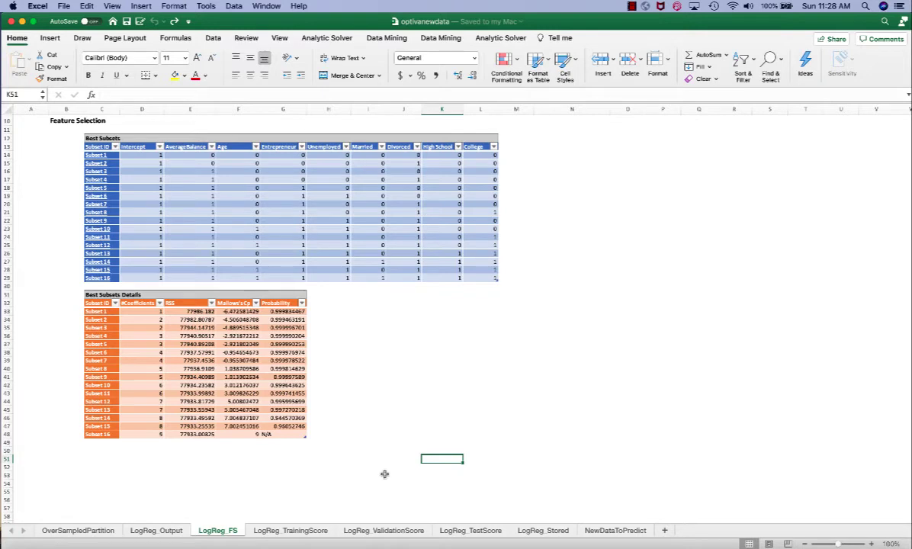
mouse_move(152, 257)
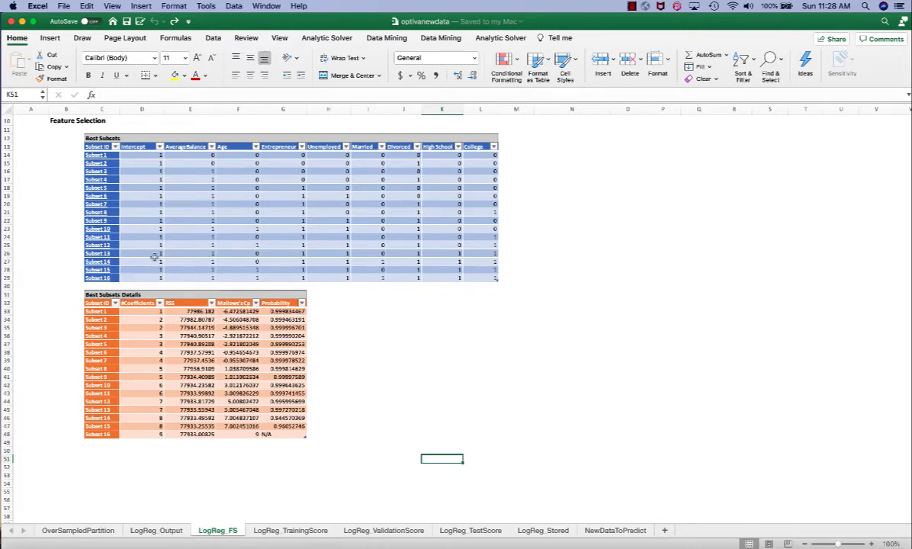
mouse_move(104, 287)
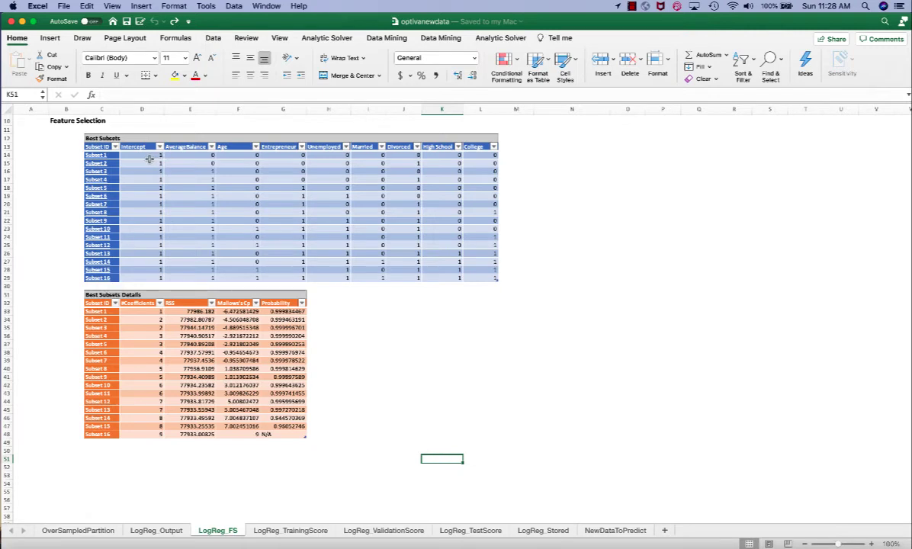
click(142, 155)
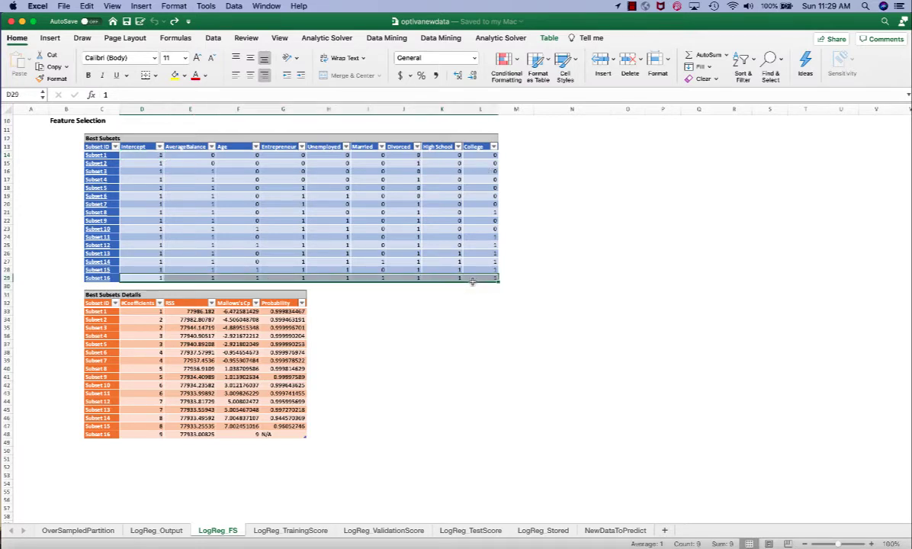
click(405, 336)
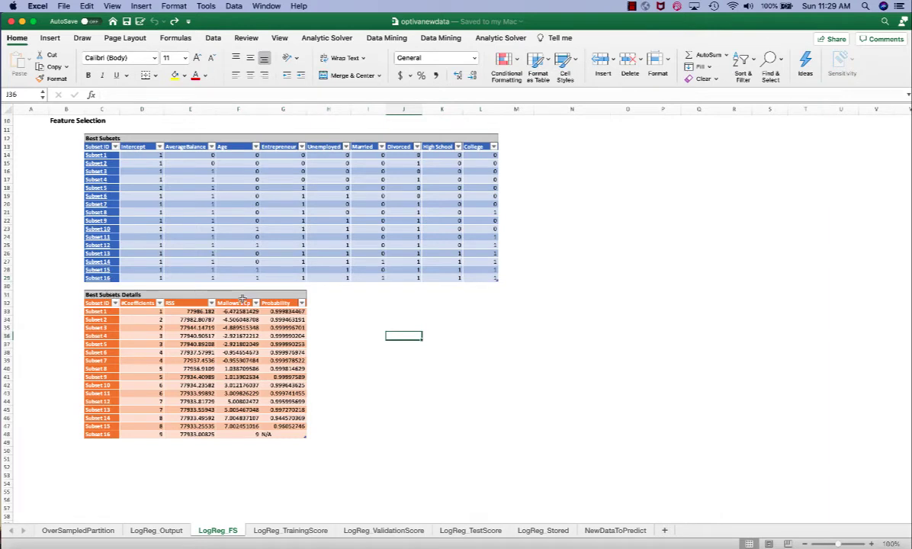
mouse_move(138, 415)
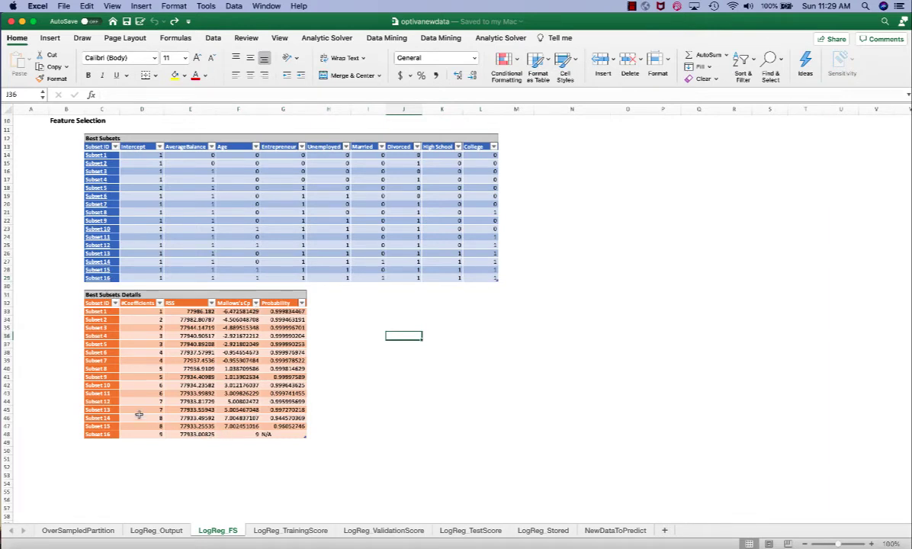
mouse_move(234, 424)
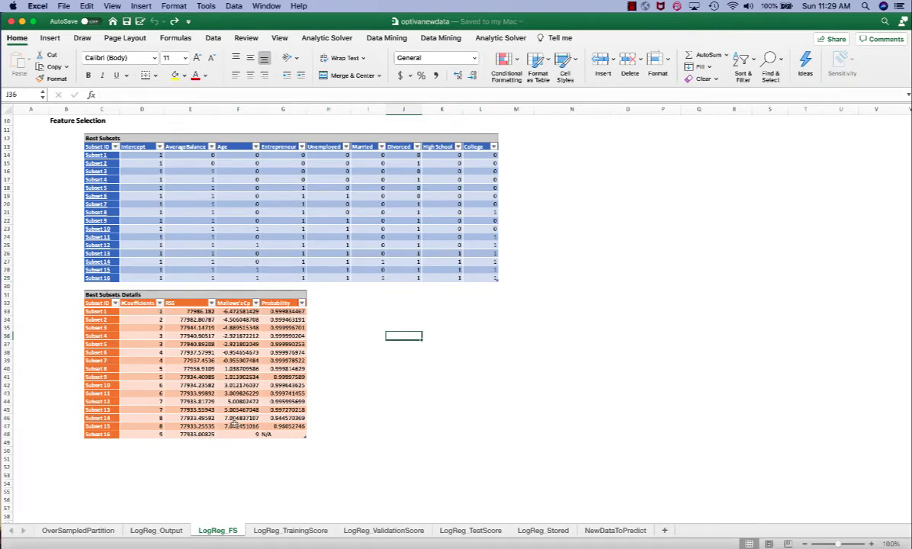
click(439, 36)
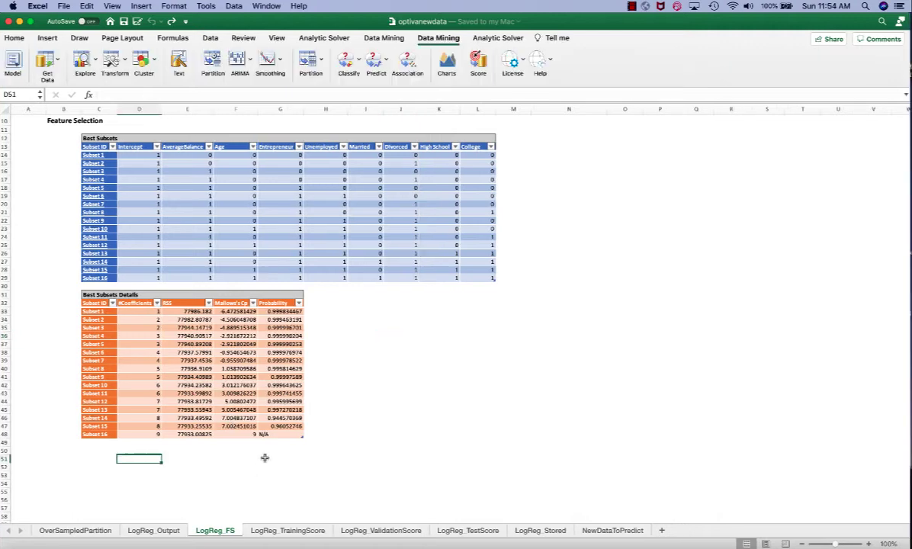
mouse_move(211, 479)
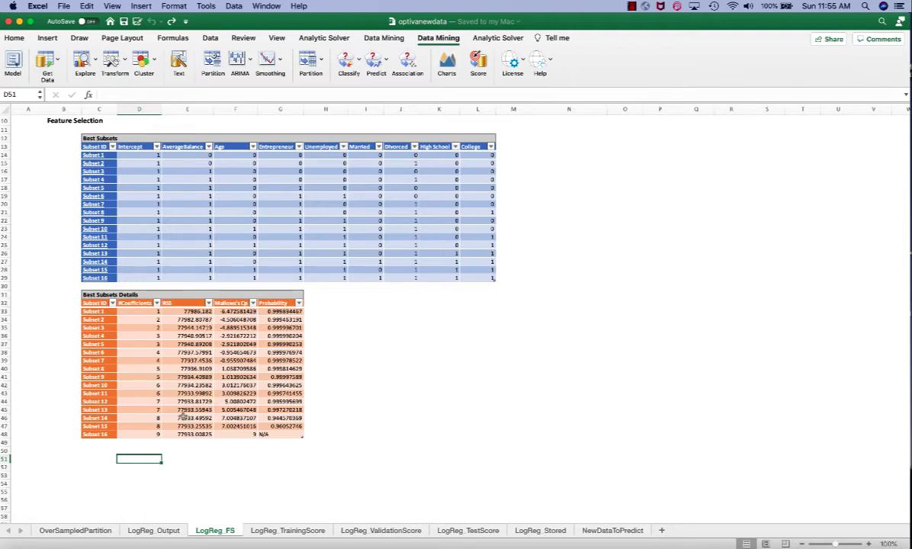
mouse_move(151, 418)
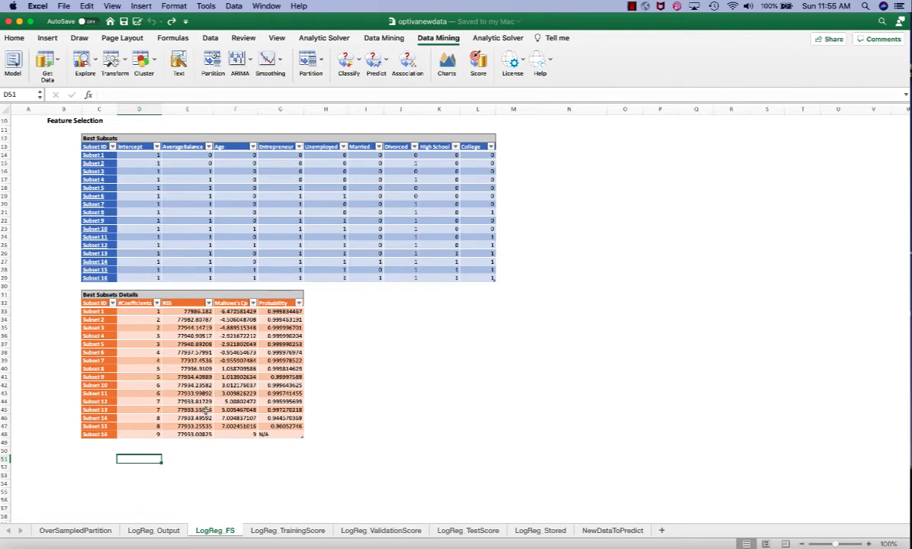
click(235, 418)
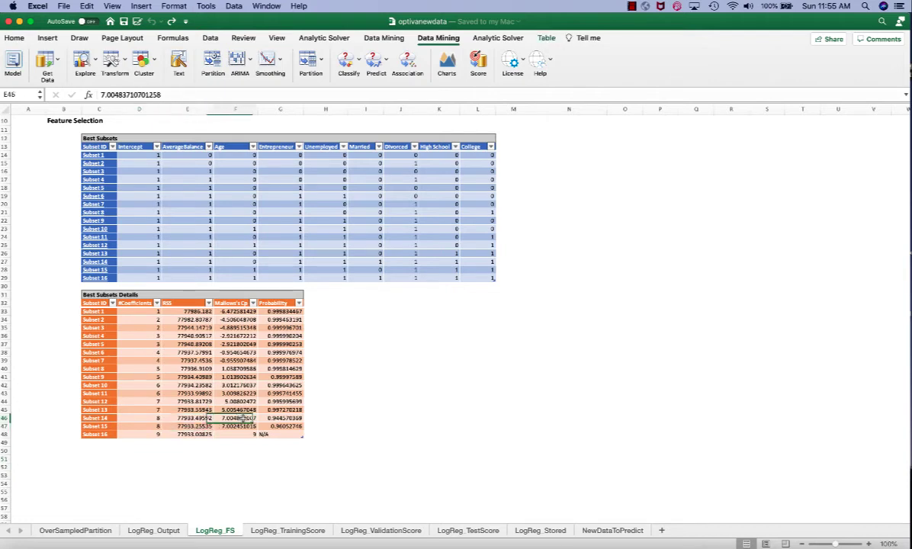
click(280, 418)
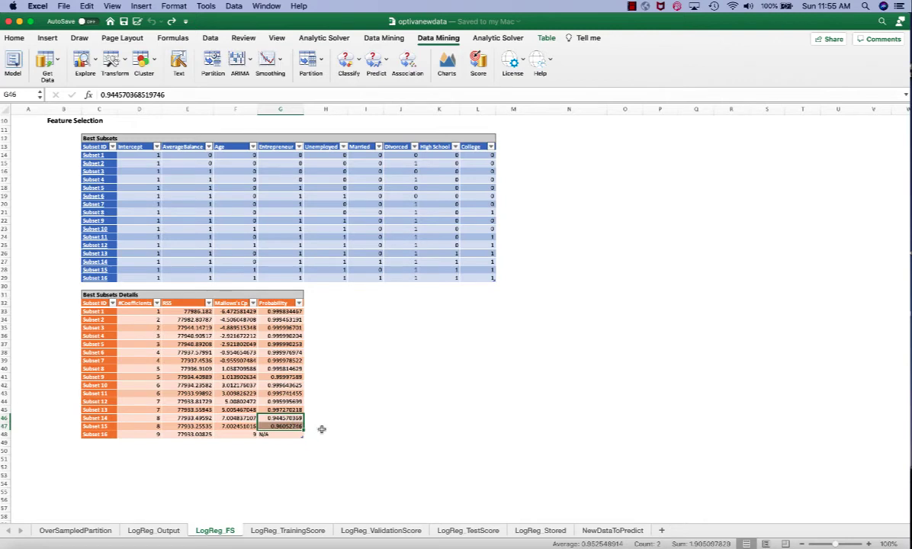
click(326, 426)
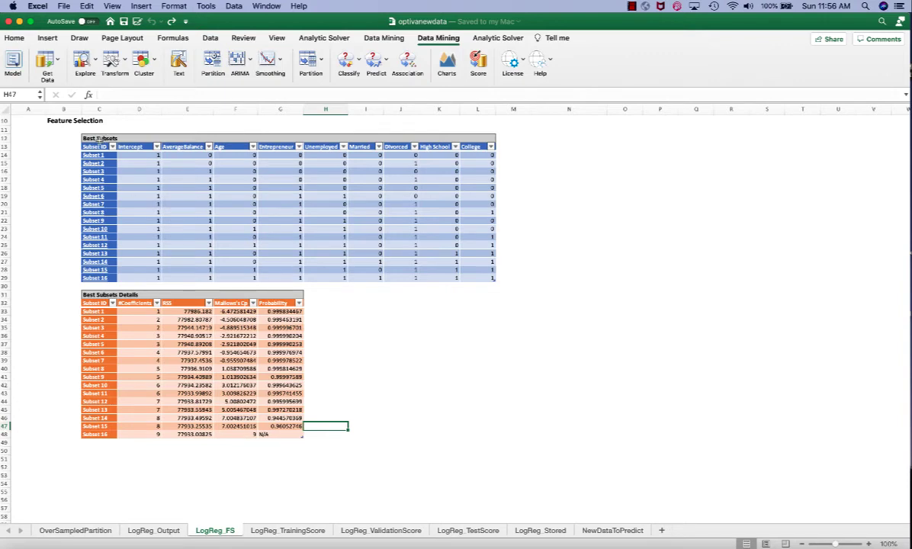
mouse_move(144, 271)
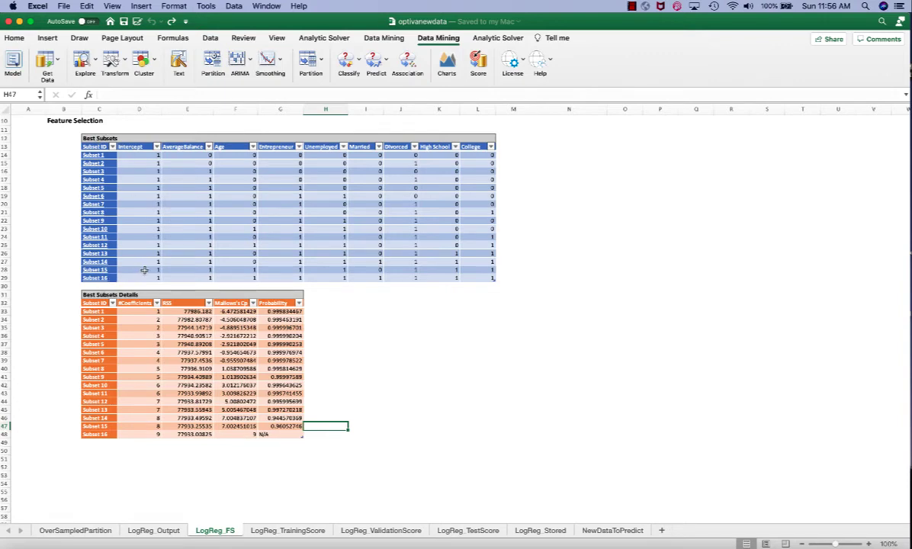
mouse_move(187, 268)
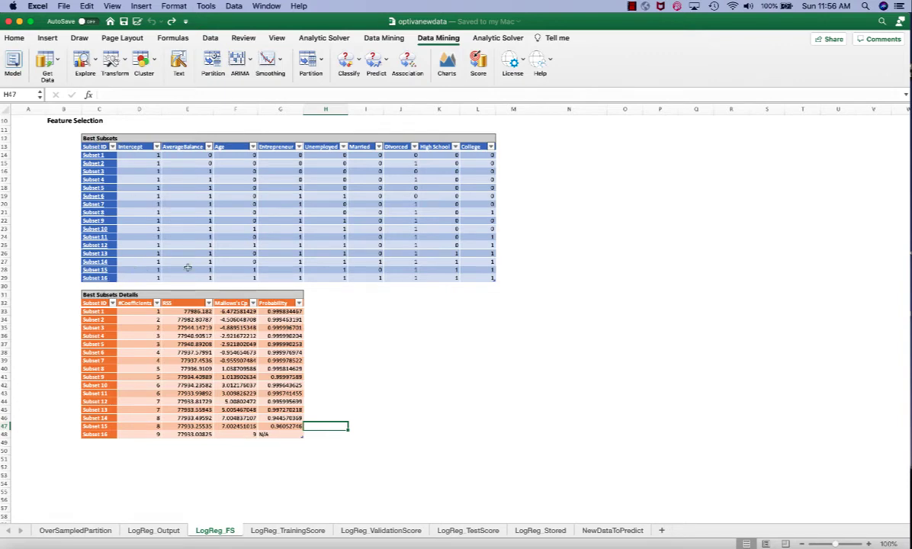
mouse_move(405, 271)
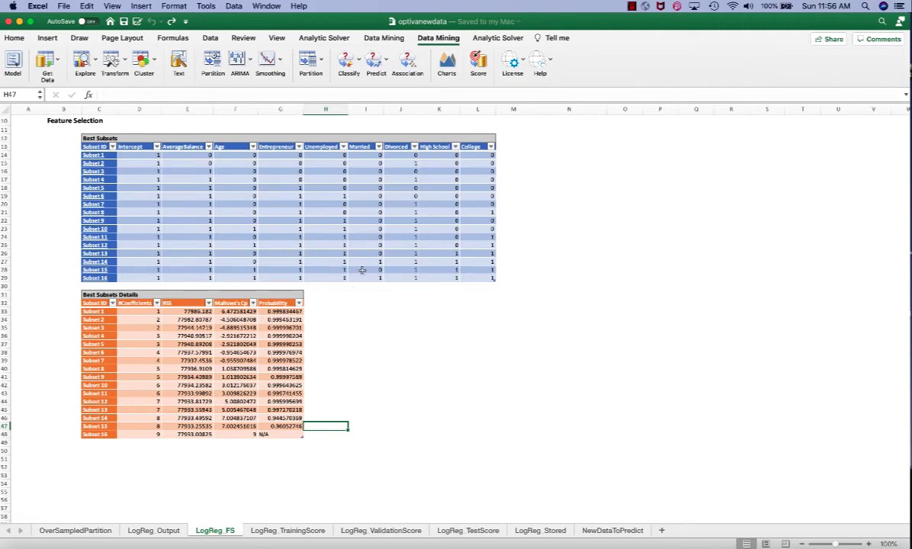
mouse_move(363, 277)
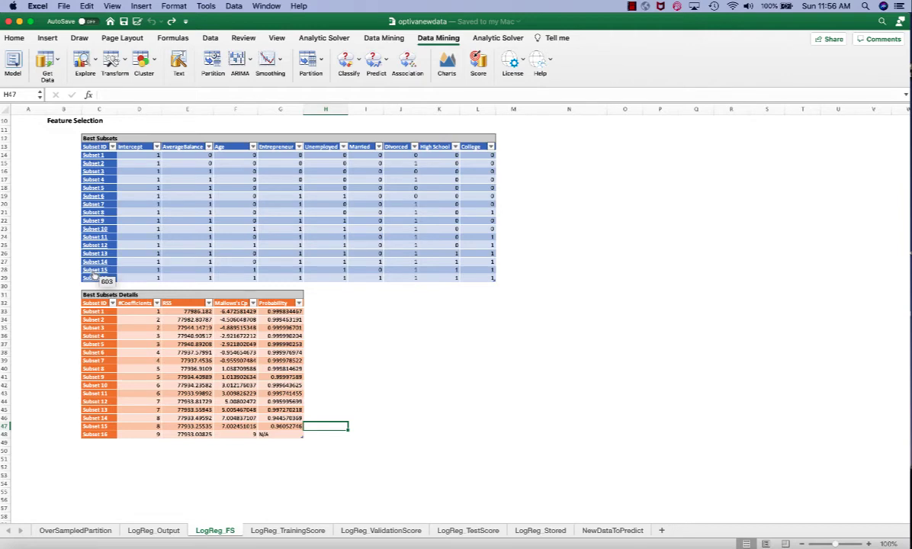
mouse_move(479, 277)
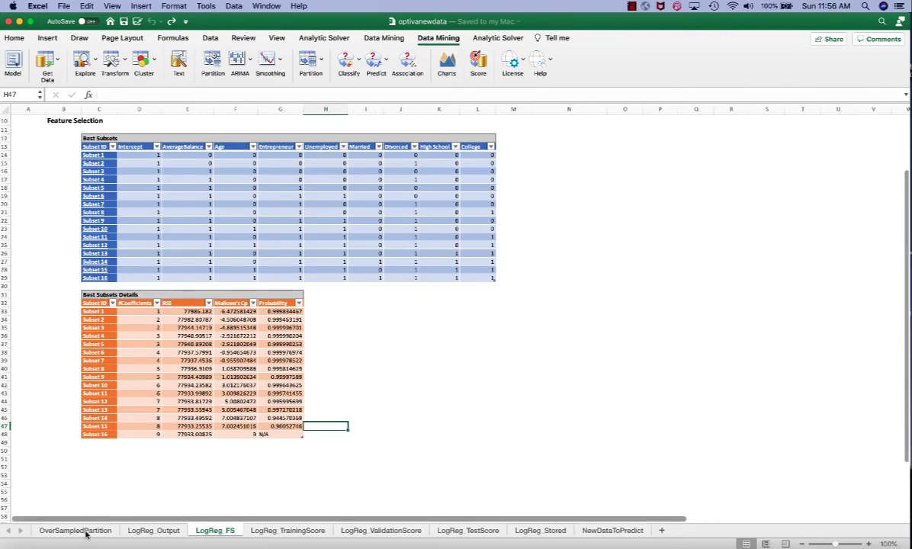
- From the OverSampledPartition sheet, remove Married from the new model's input variables
click(77, 531)
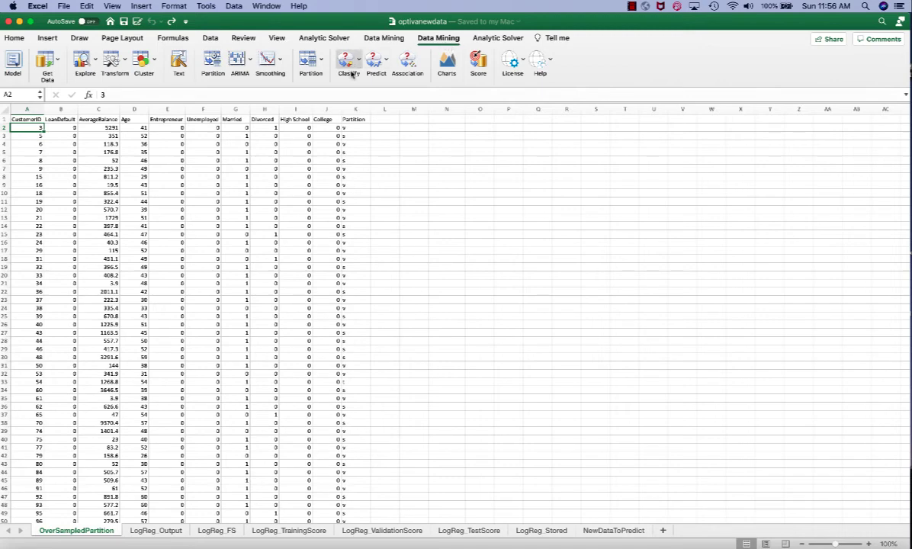
mouse_move(369, 91)
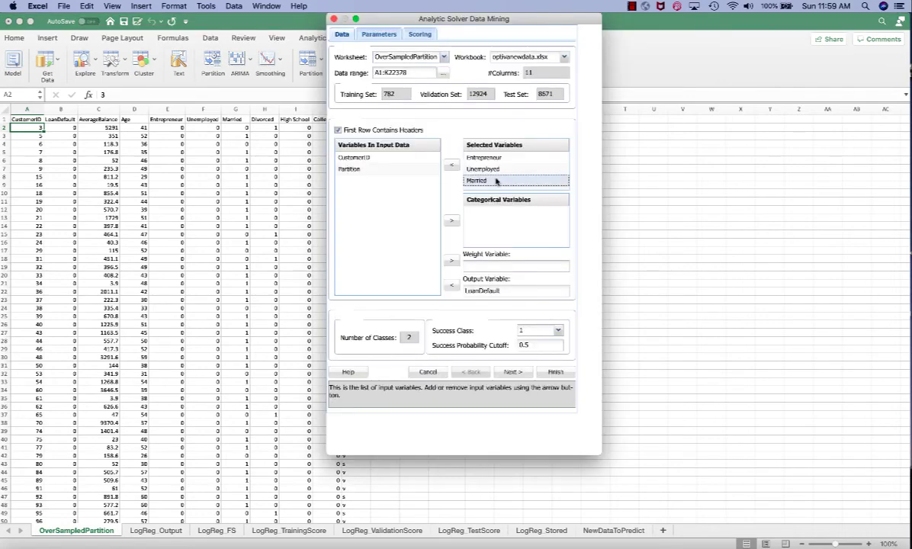
click(451, 165)
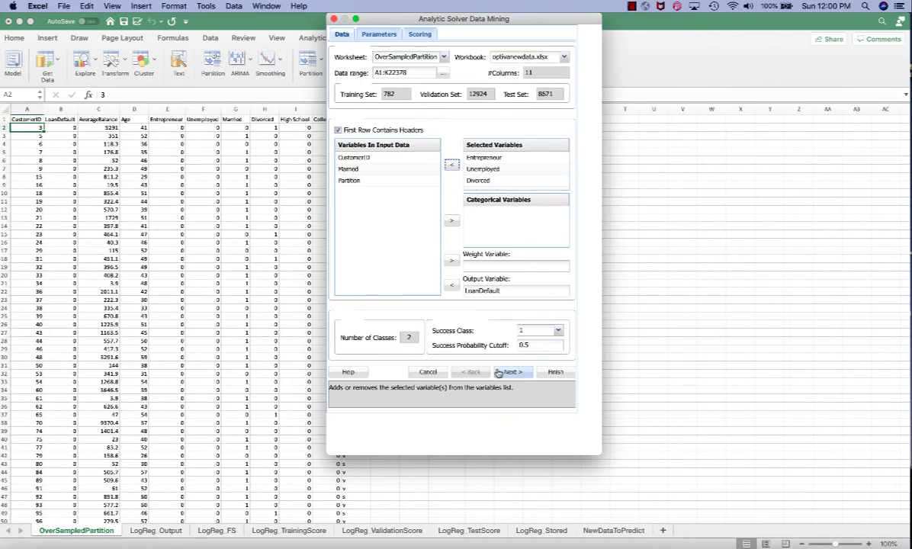
click(513, 372)
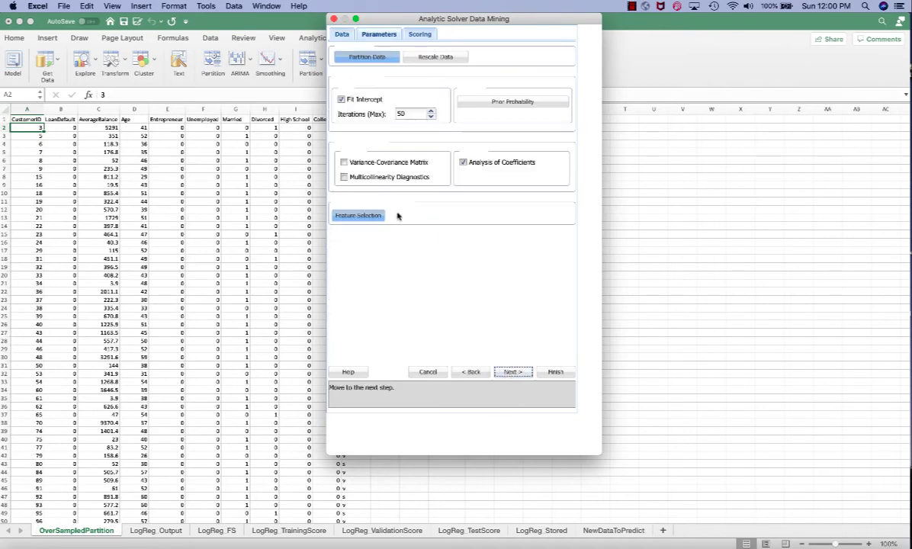
- Leave Perform Feature Selection off and enable In Worksheet scoring of new data
click(359, 215)
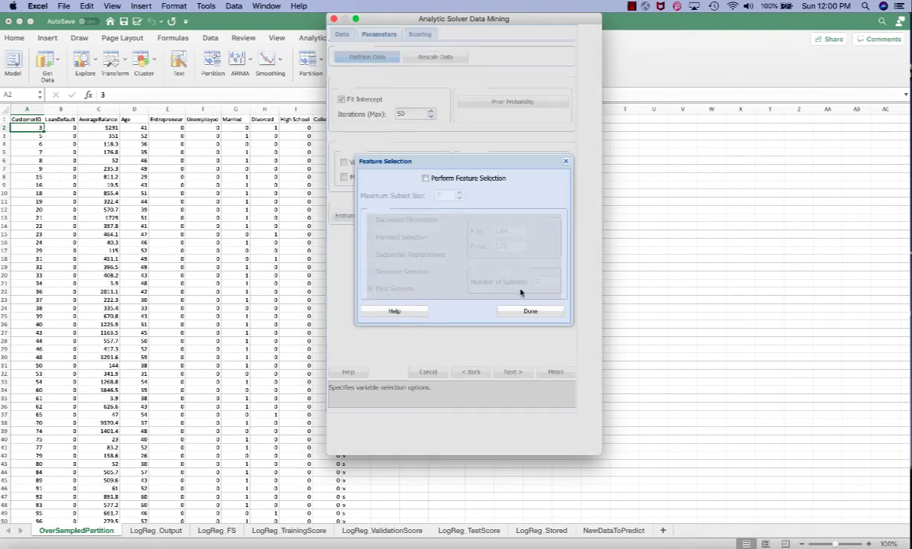
click(531, 311)
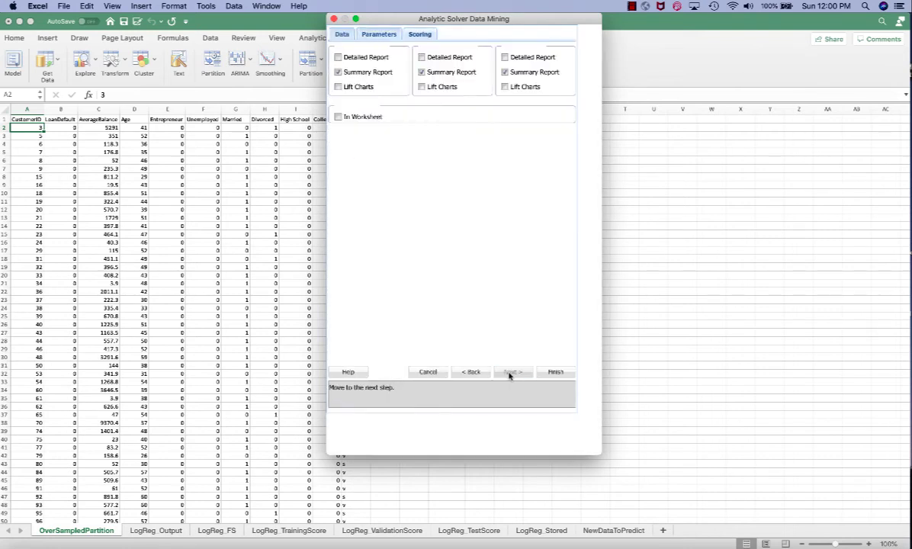
click(505, 56)
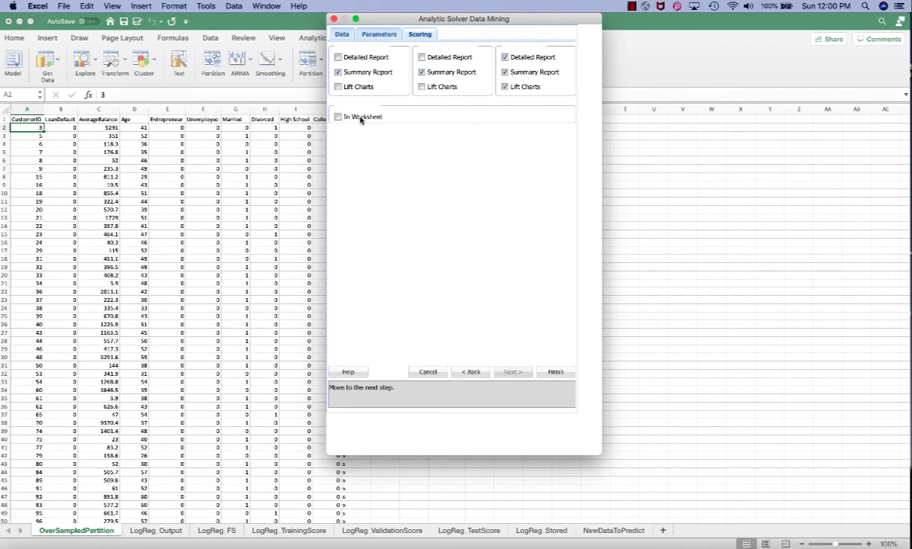
click(513, 372)
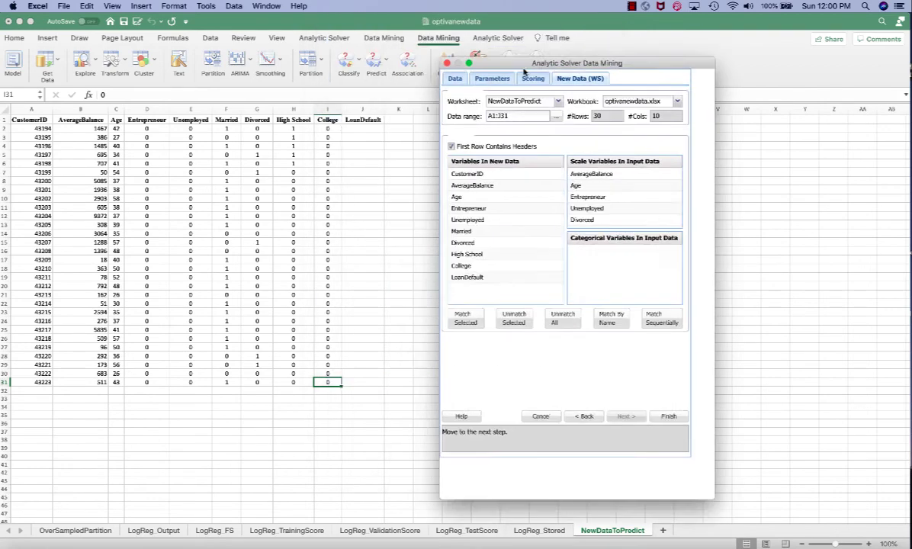
- Match the new data variables by name and run scoring of the 30 records
drag(577, 63, 542, 48)
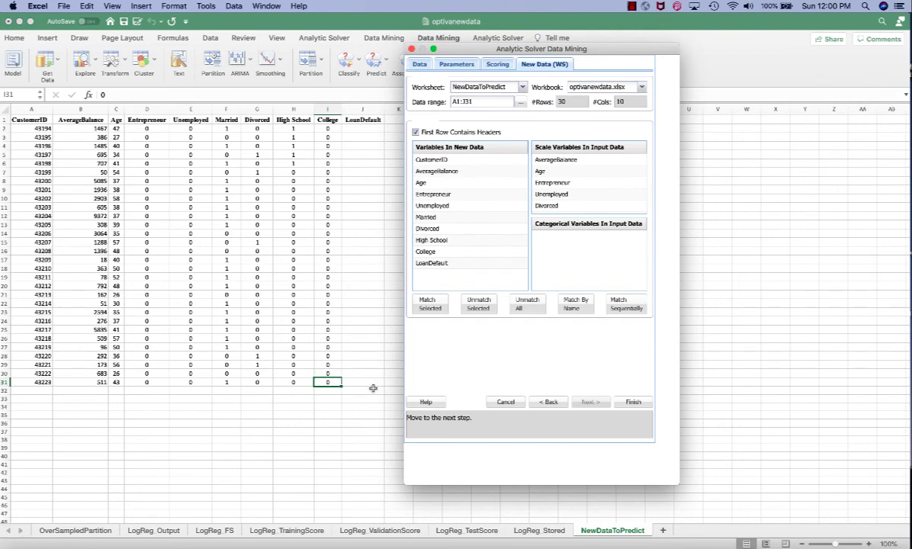
mouse_move(592, 226)
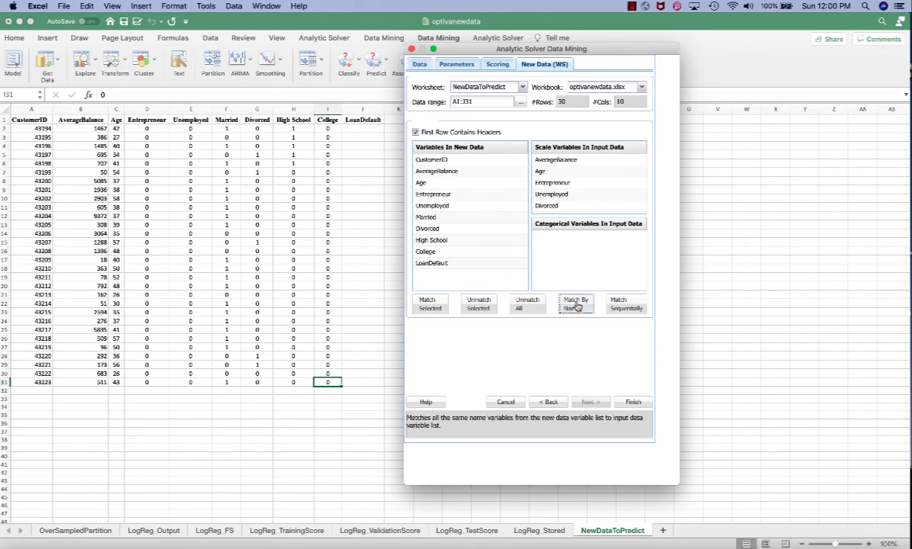
click(577, 302)
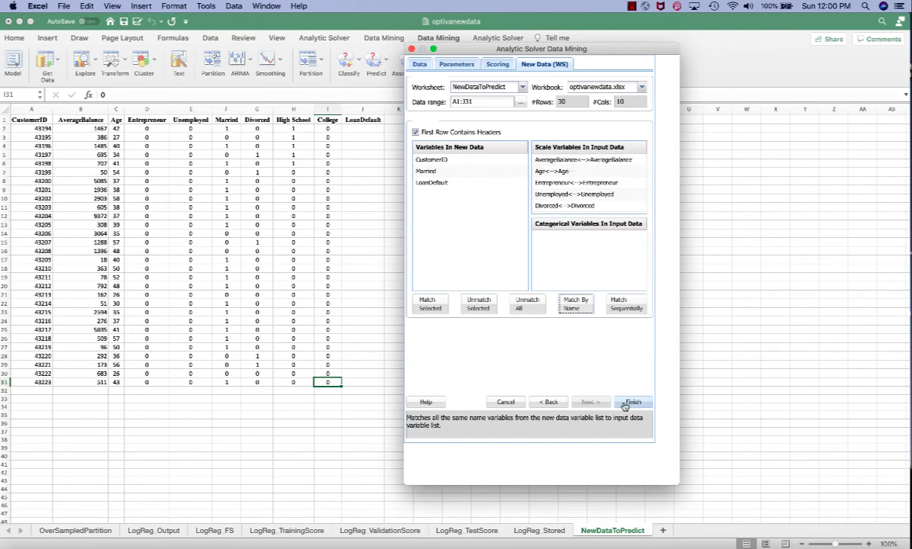
click(631, 403)
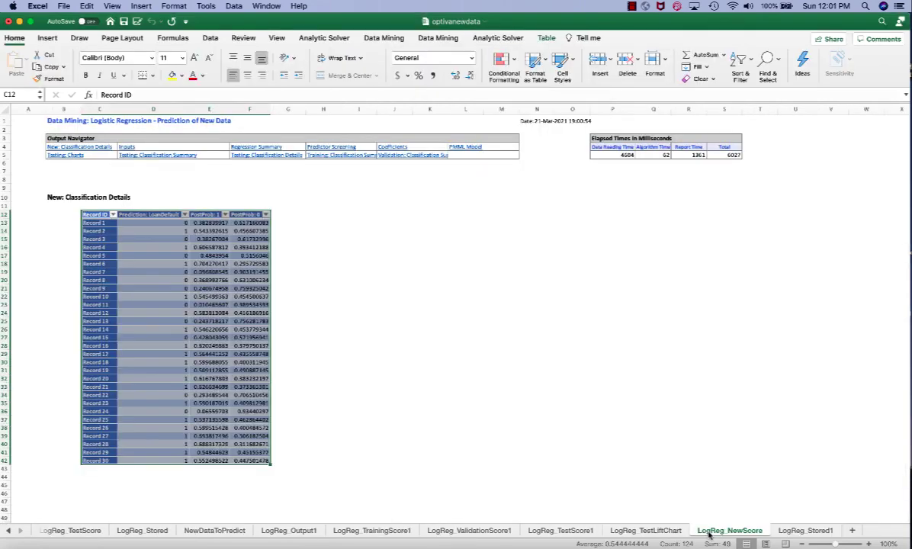
- Inspect the predicted LoanDefault classes and PostProb: 1 values for the new records
click(394, 305)
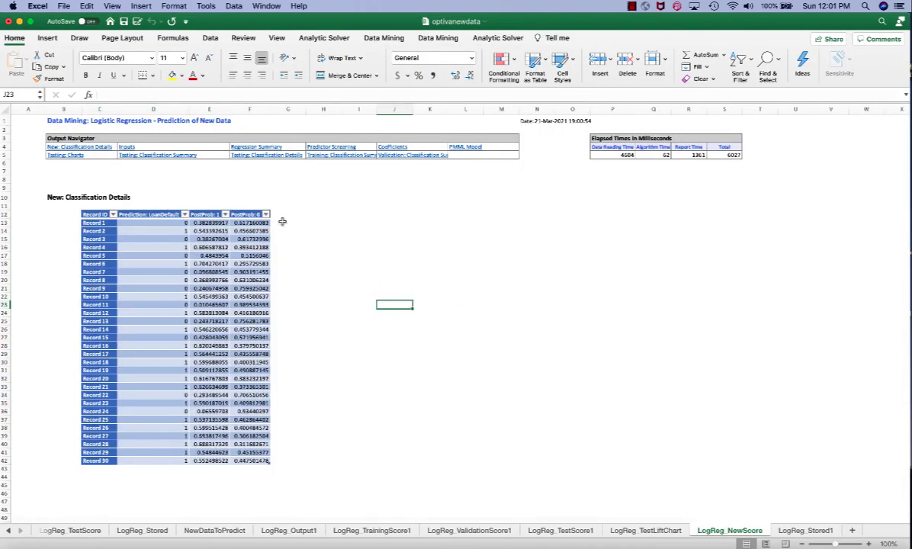
click(152, 222)
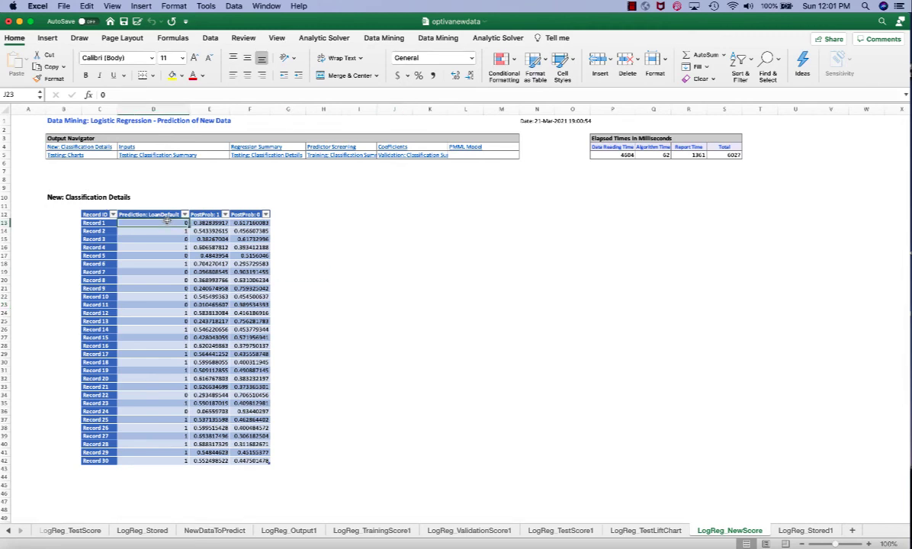
drag(153, 222, 153, 466)
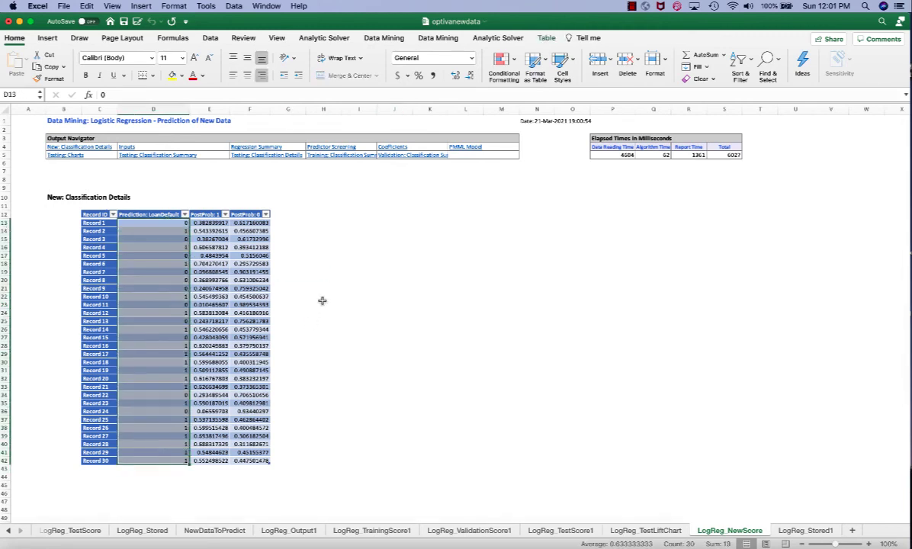
click(323, 271)
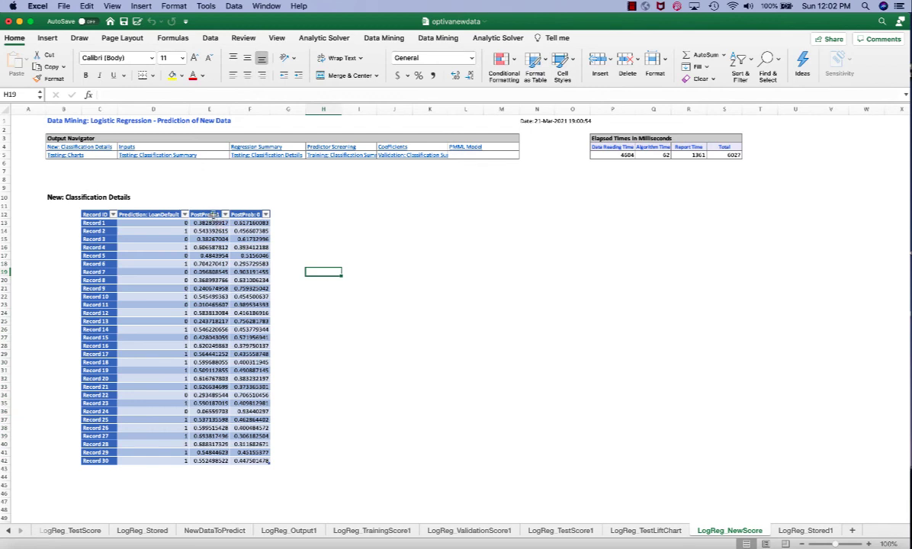
click(207, 214)
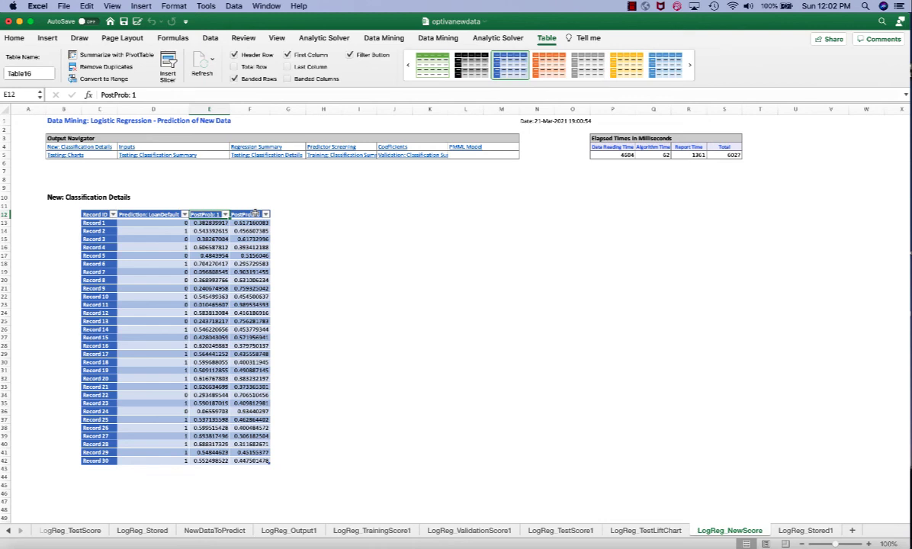
mouse_move(122, 238)
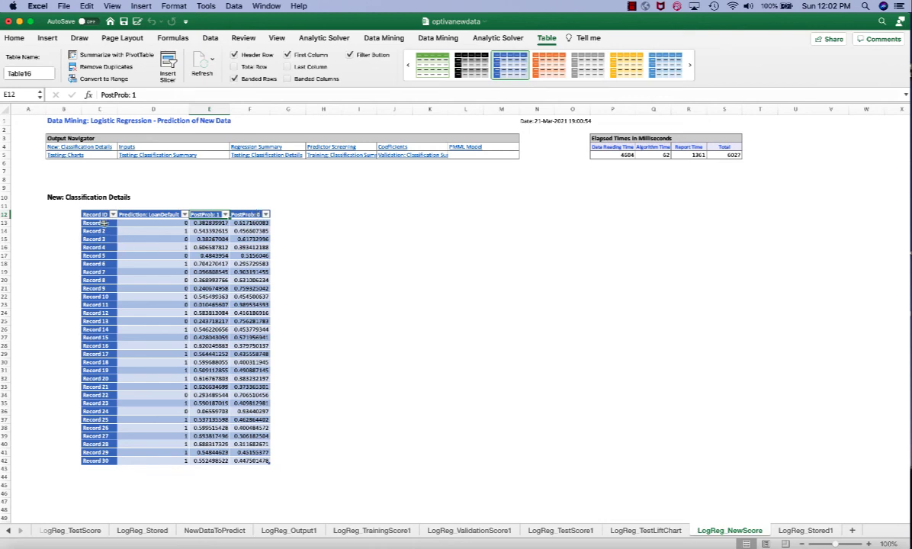
click(101, 223)
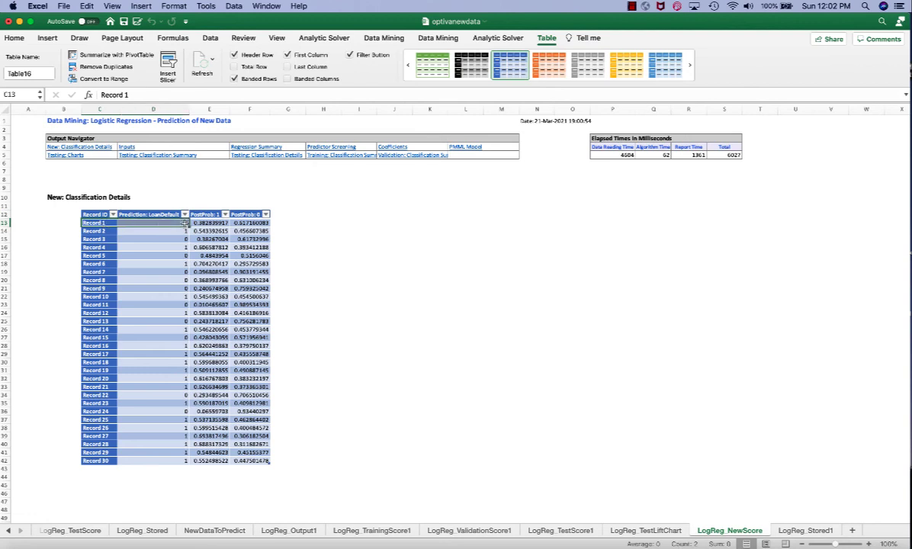
click(210, 223)
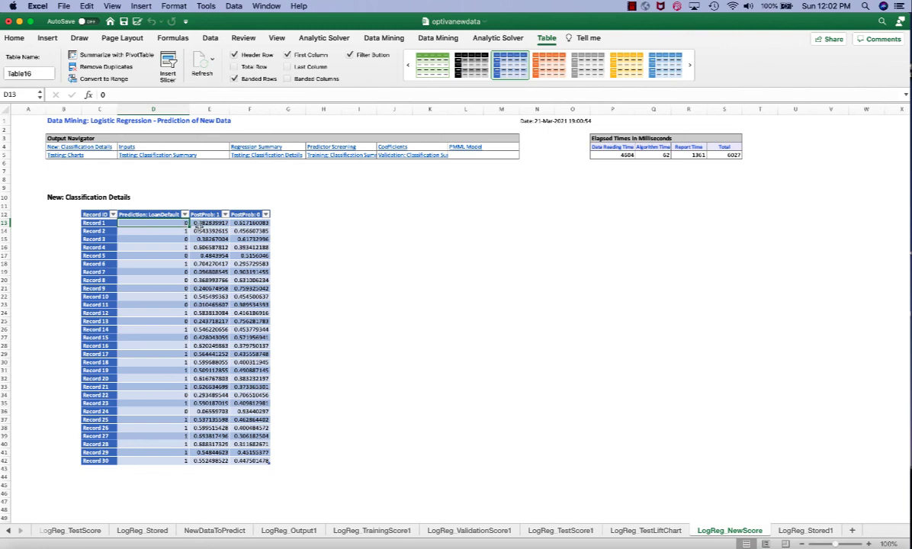
- Switch to the LogReg_TestScore1 classification summary sheet
click(561, 531)
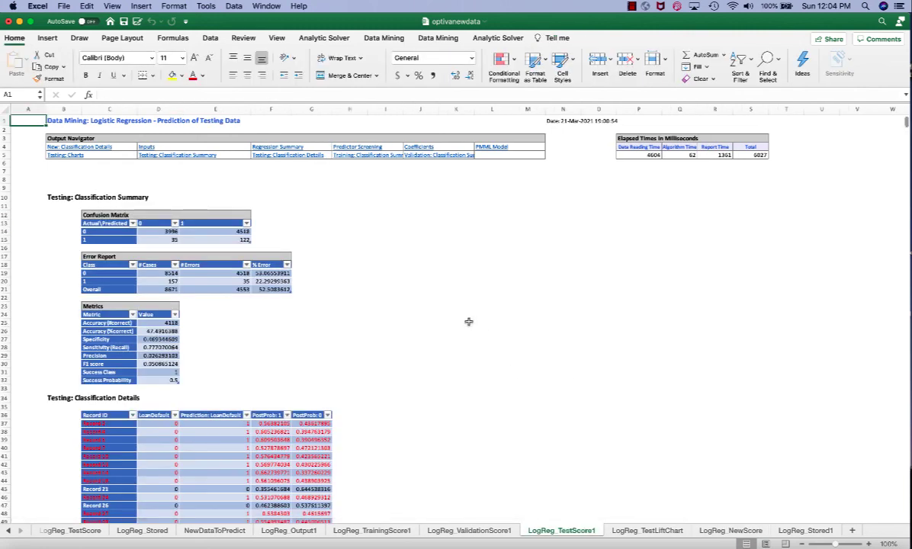
mouse_move(556, 497)
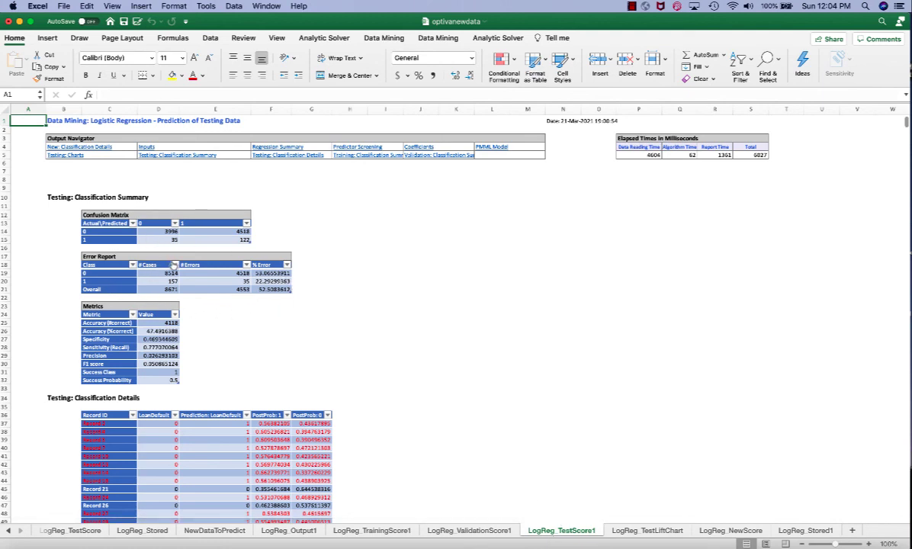
mouse_move(256, 282)
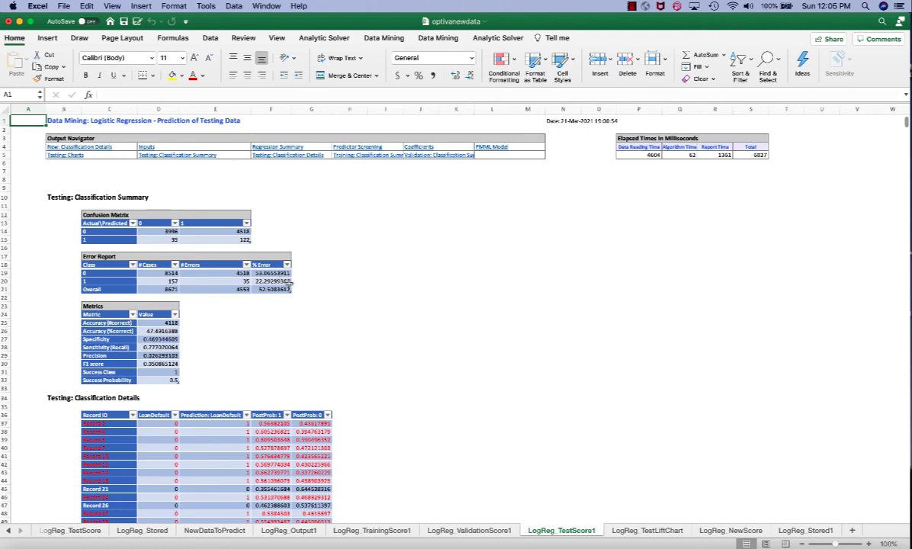
click(272, 272)
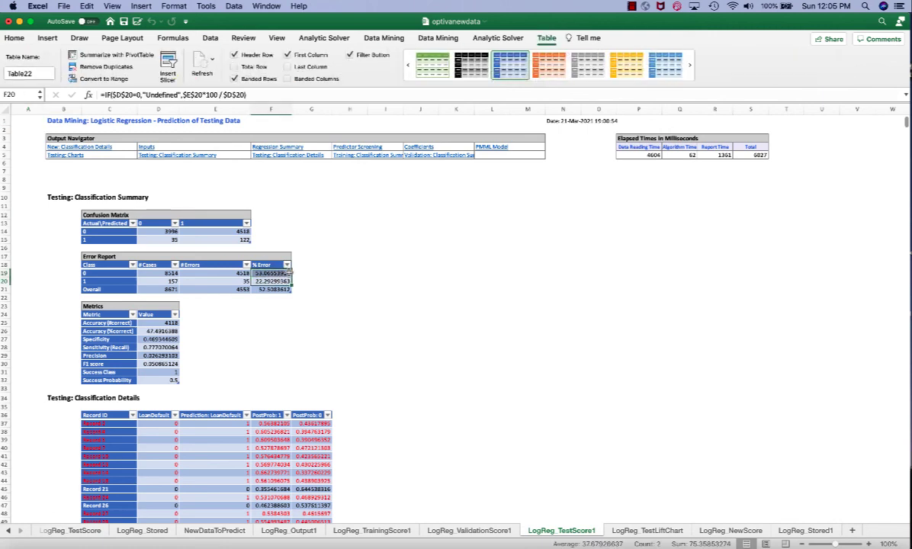
click(311, 298)
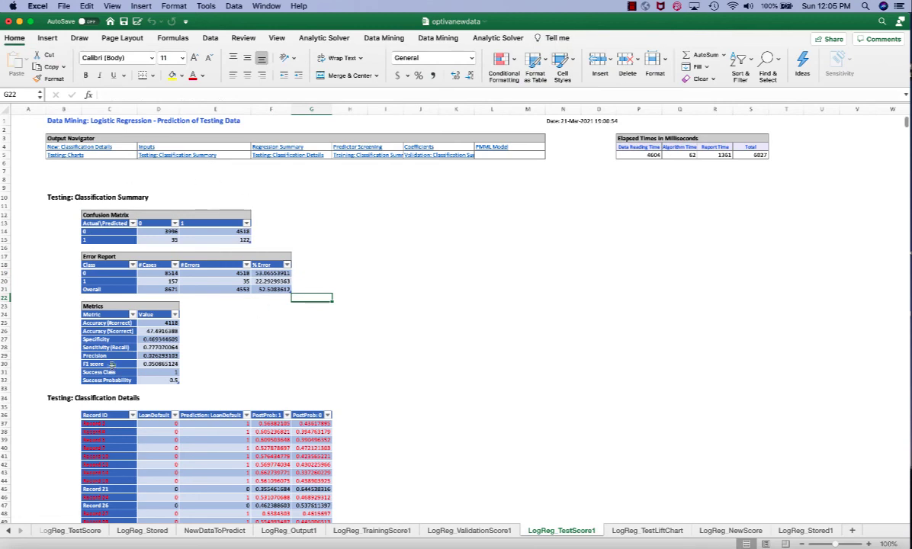
click(214, 363)
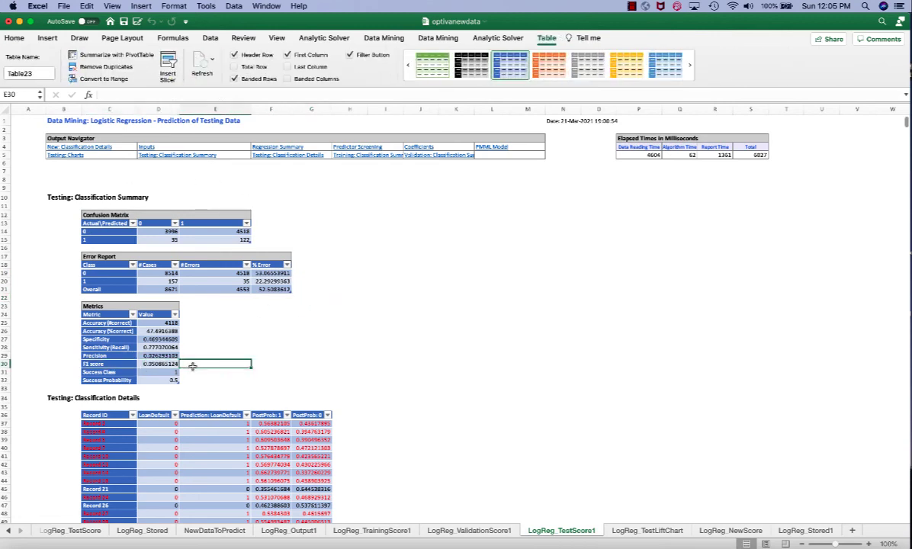
click(13, 36)
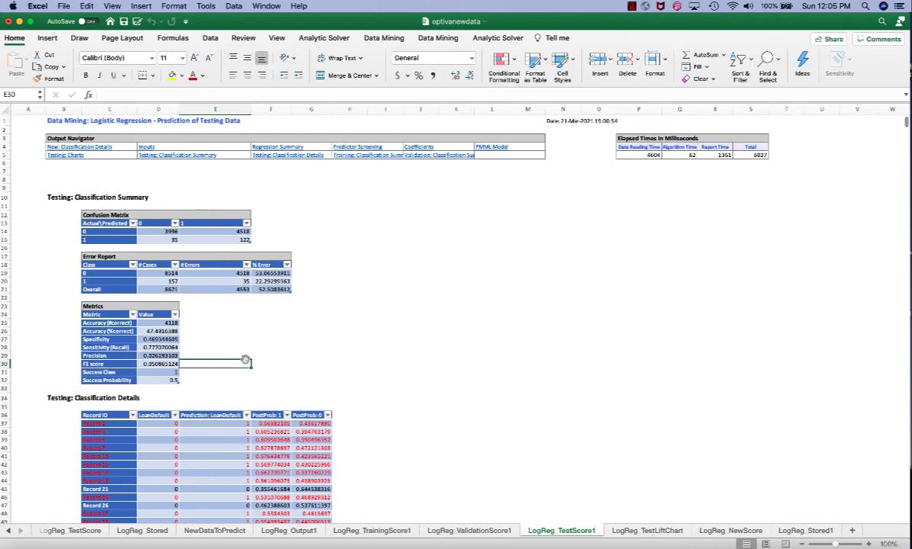
click(216, 348)
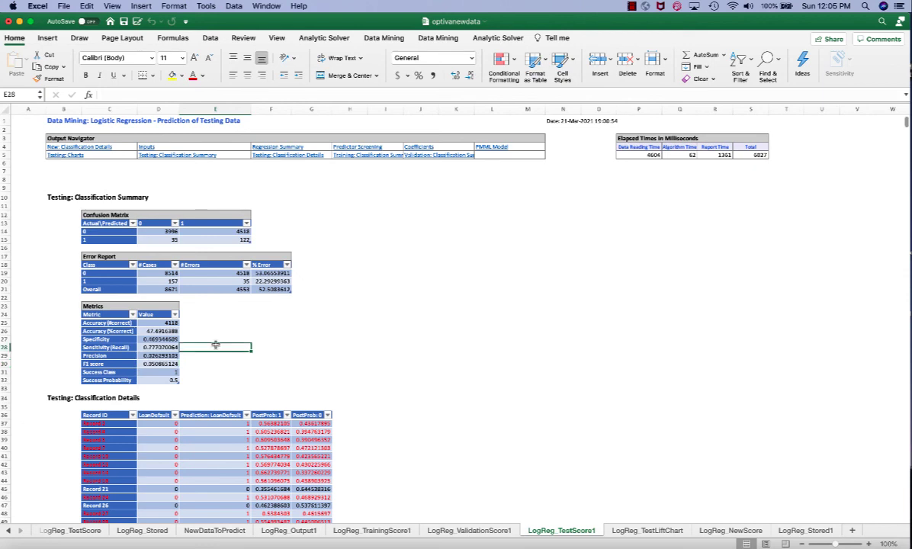
mouse_move(305, 351)
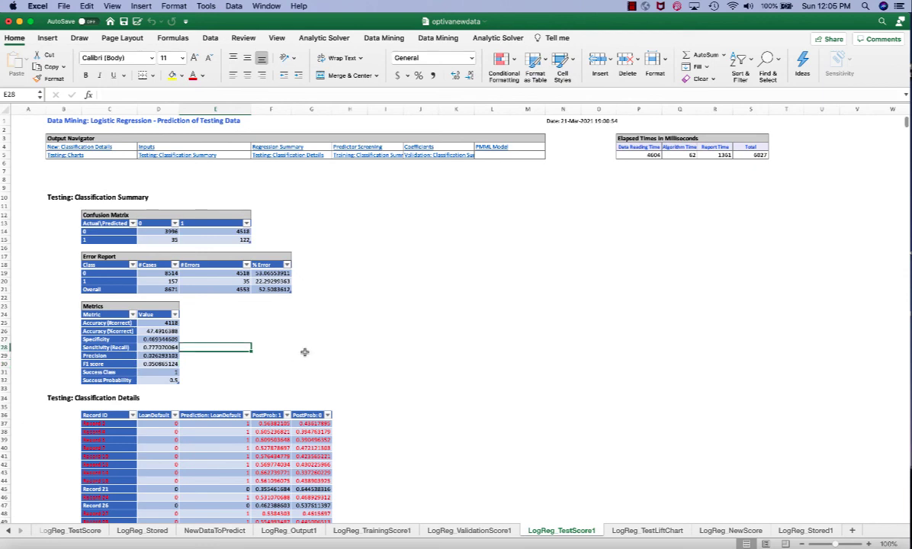
mouse_move(296, 333)
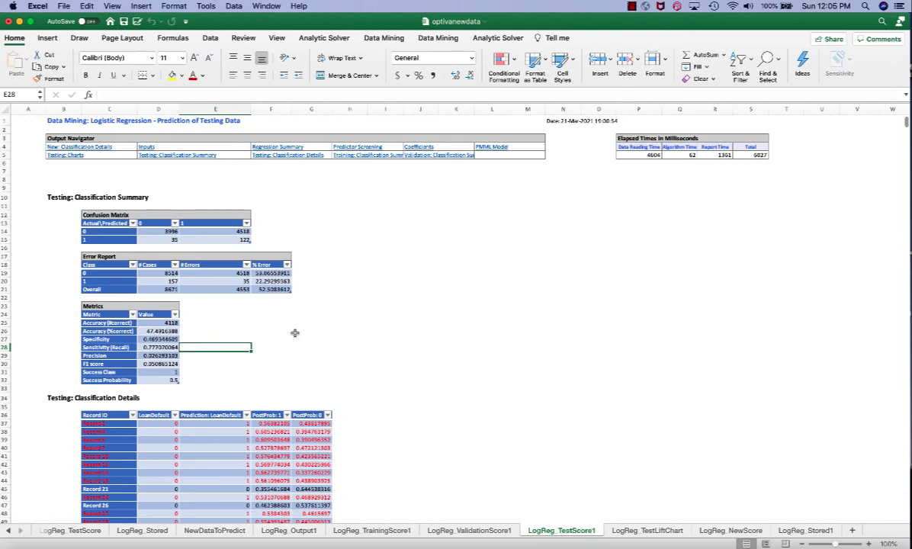